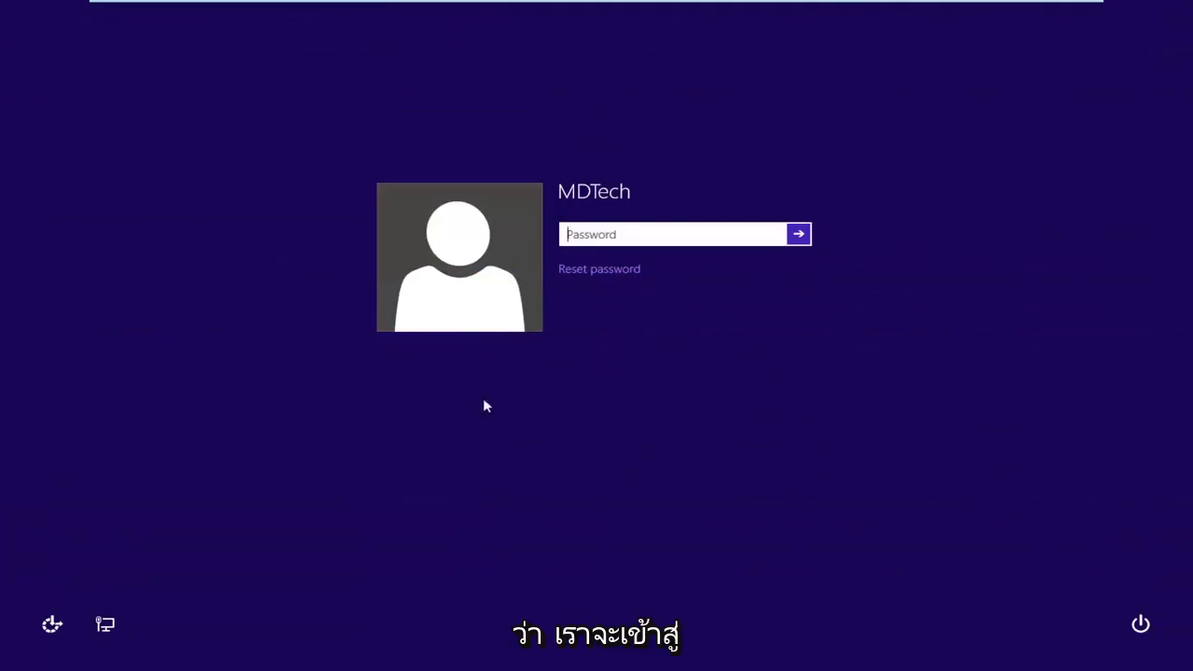
mouse_move(746, 433)
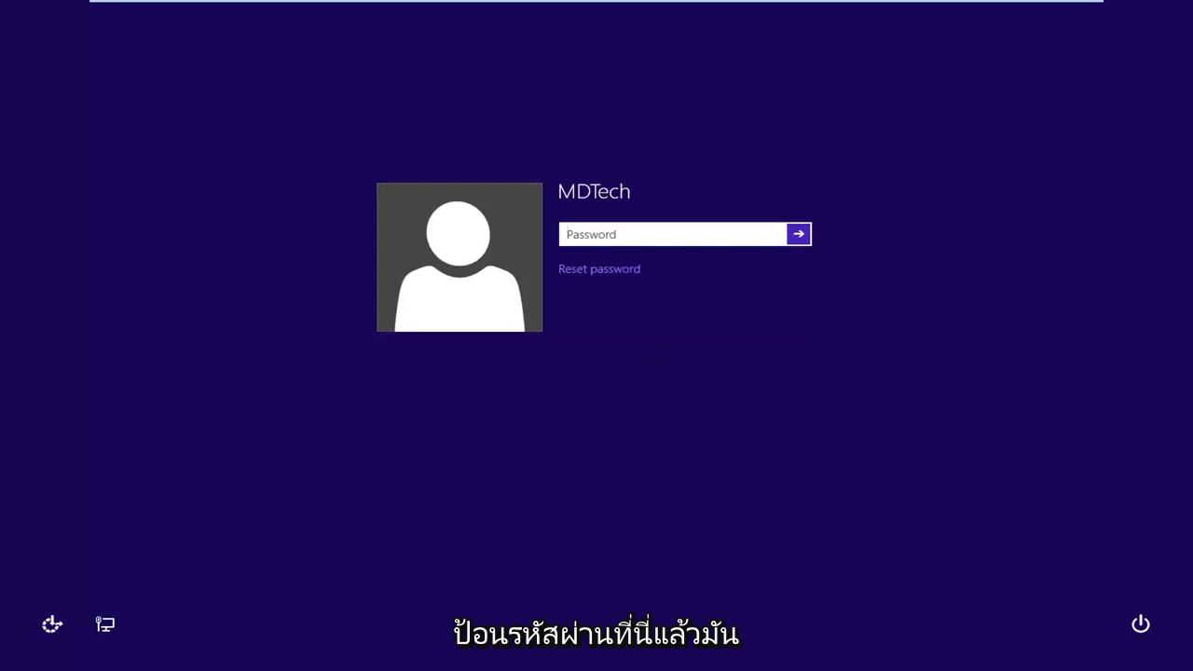
- Submit a wrong password, dismiss the incorrect-password warning, and bring up the power options
left_click(798, 235)
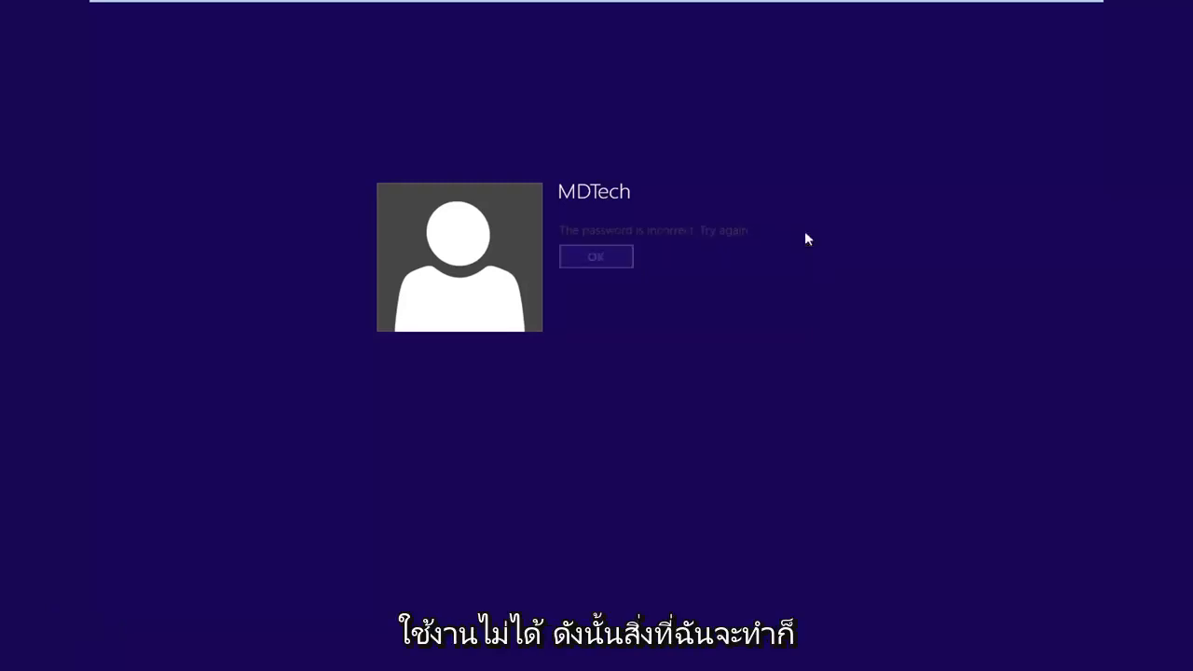
left_click(597, 257)
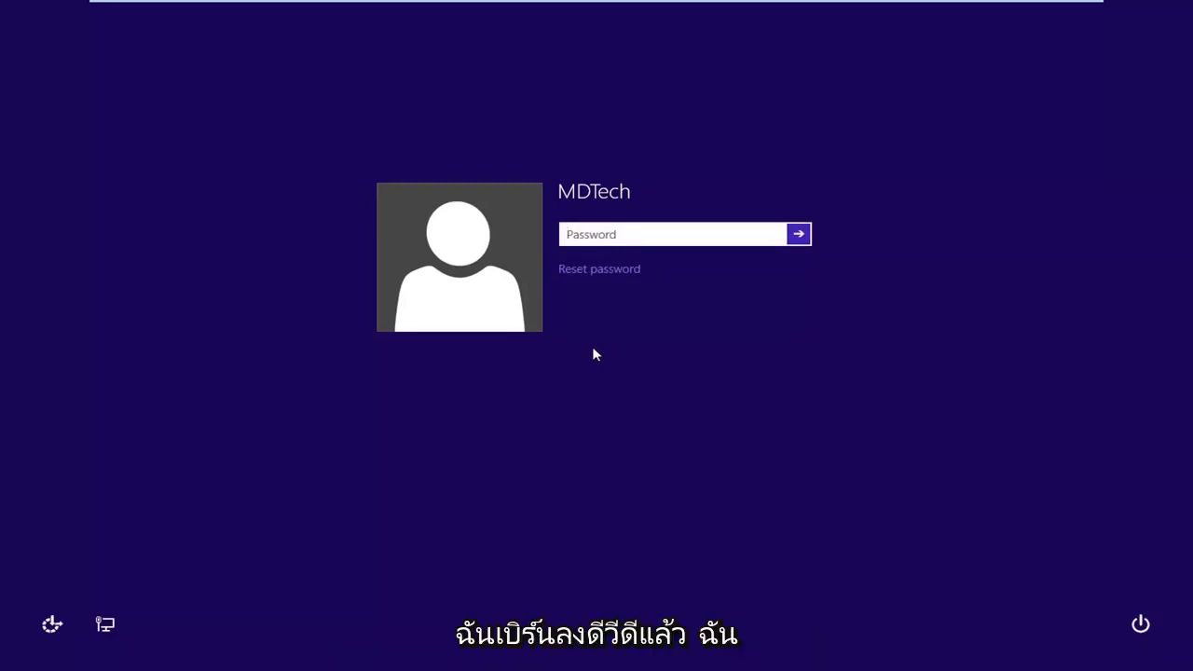
left_click(1141, 623)
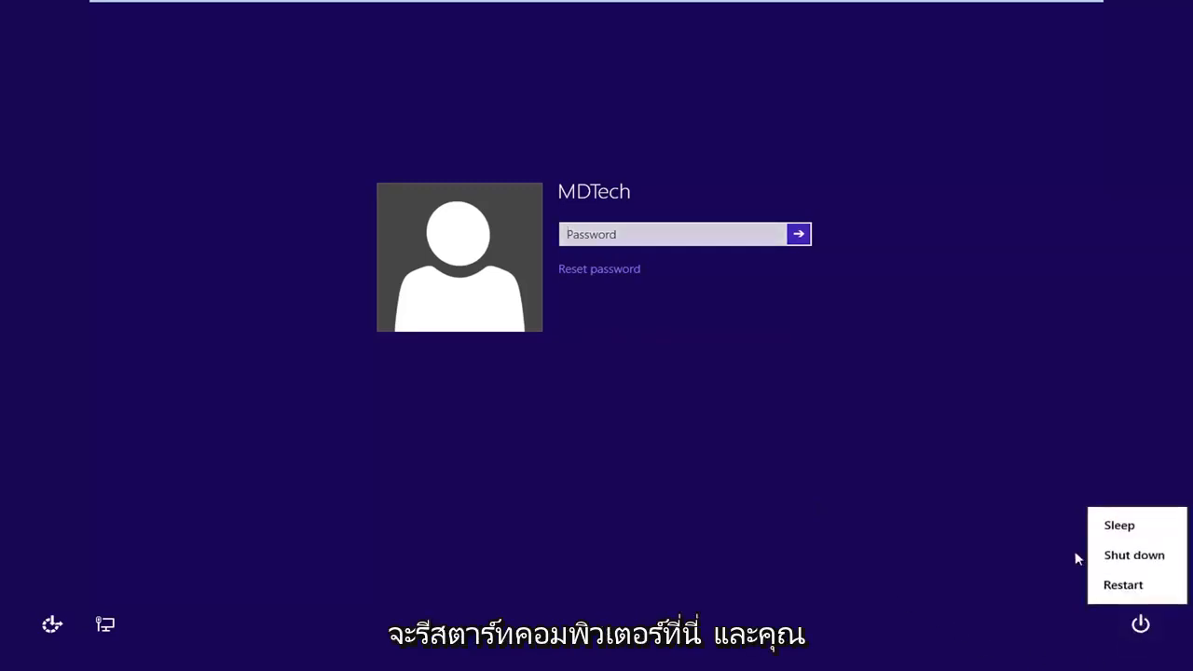
- Restart the computer so it boots from the Windows 8 installation DVD
left_click(1122, 586)
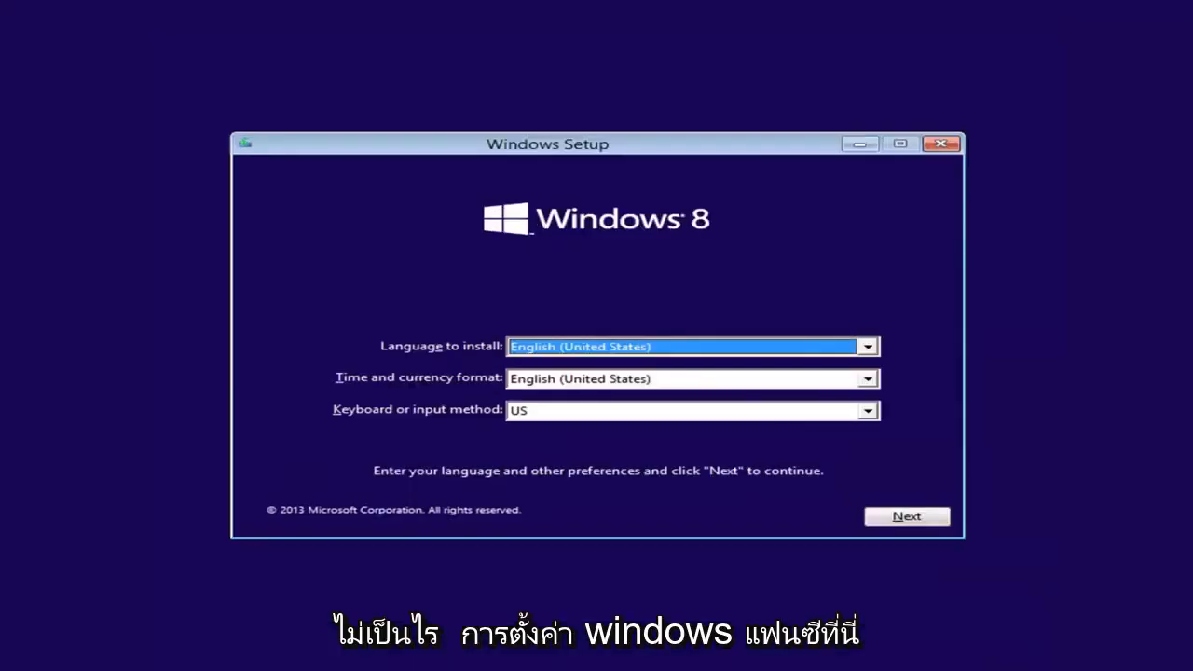
mouse_move(954, 553)
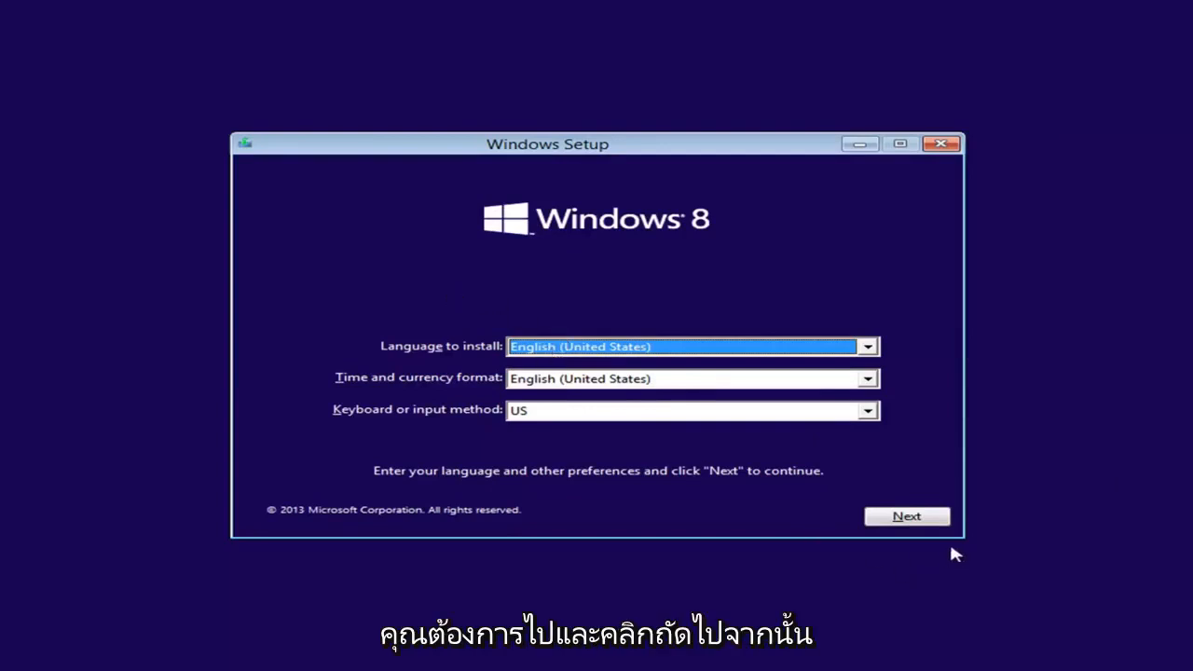
- Go through Next, Repair your computer, Troubleshoot, Advanced options to the recovery Command Prompt
left_click(906, 517)
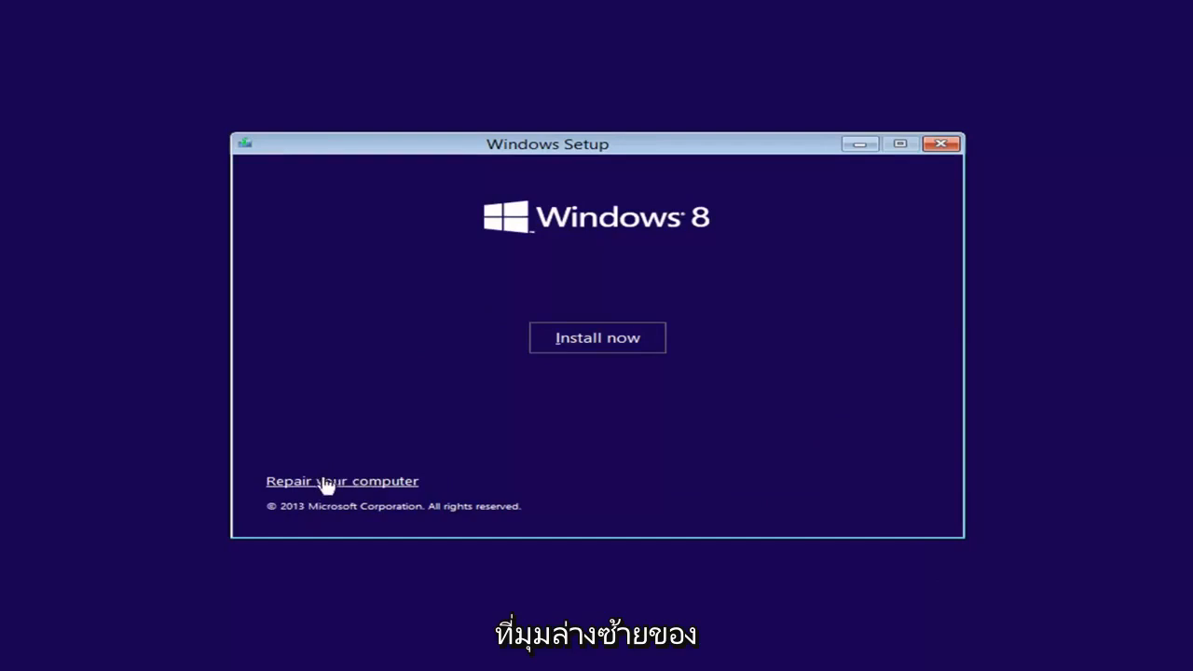
left_click(341, 480)
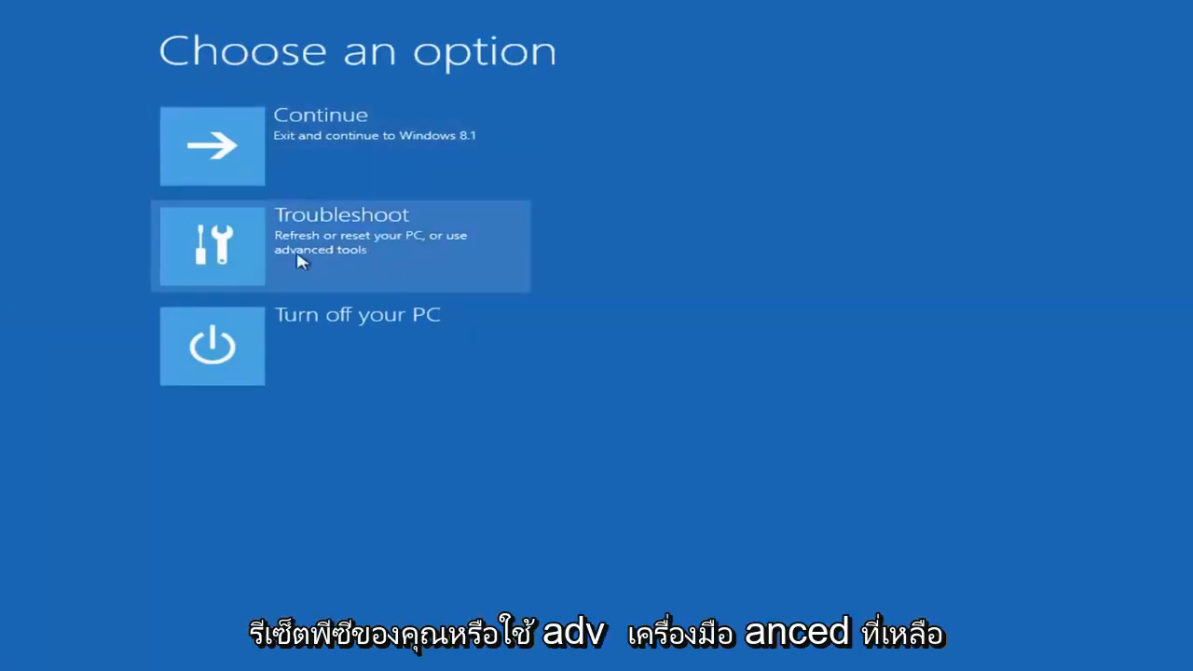
left_click(339, 246)
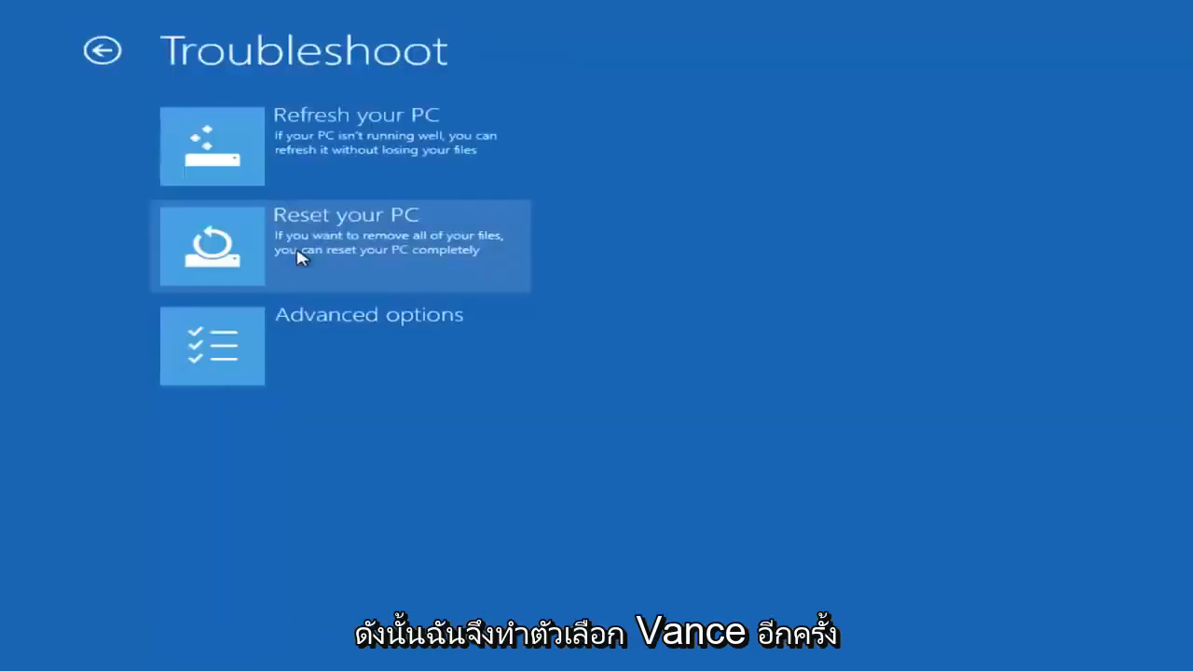
mouse_move(265, 358)
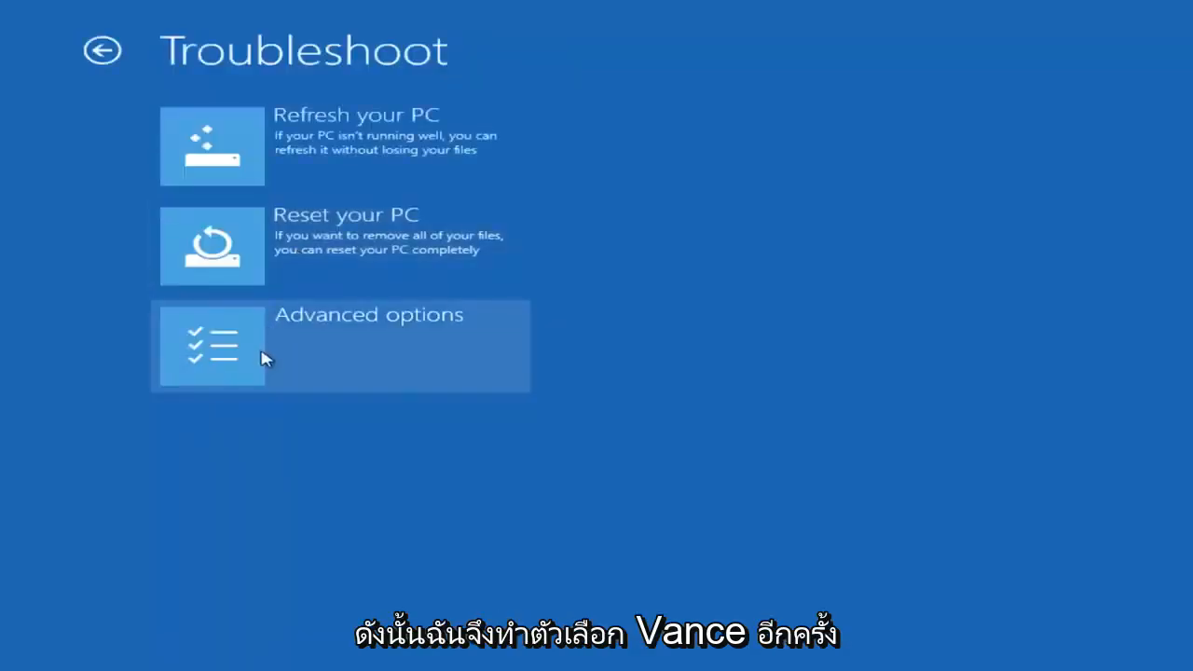
left_click(339, 345)
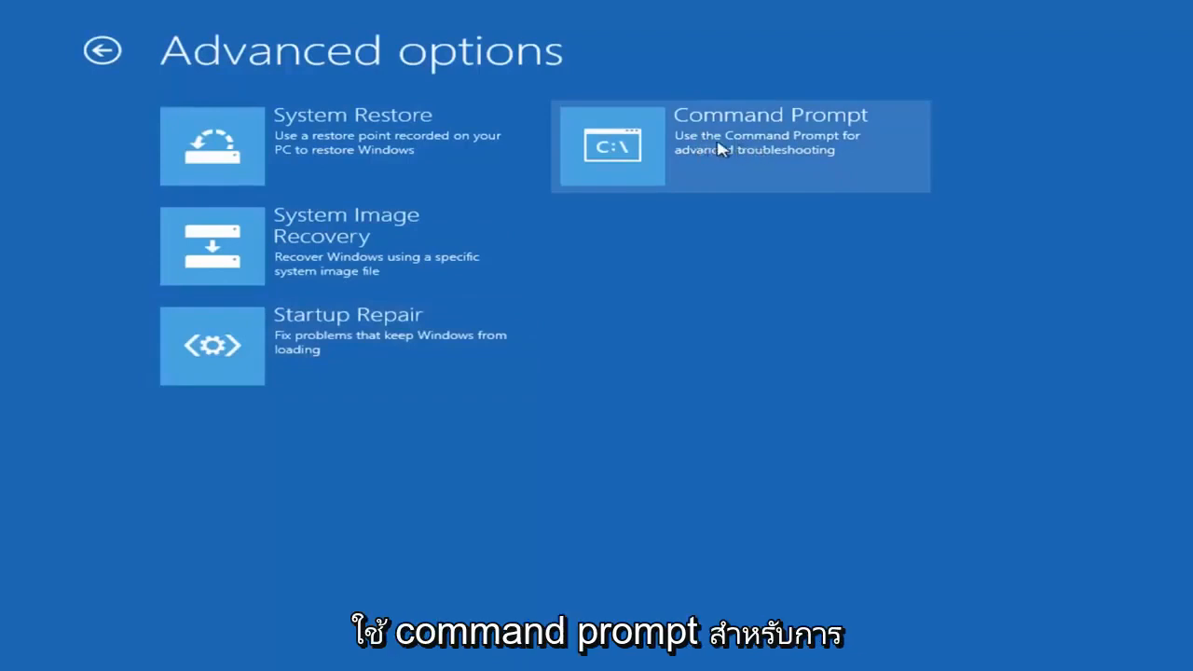
left_click(738, 145)
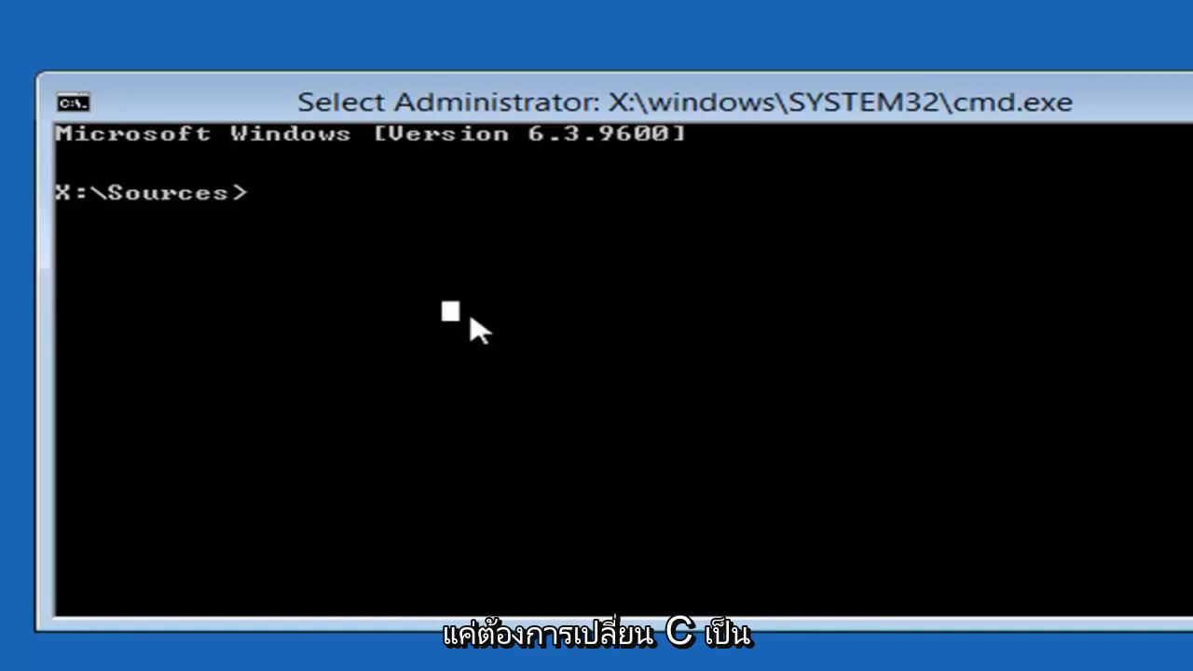
- Switch the working drive from X:\Sources to C:
type("c")
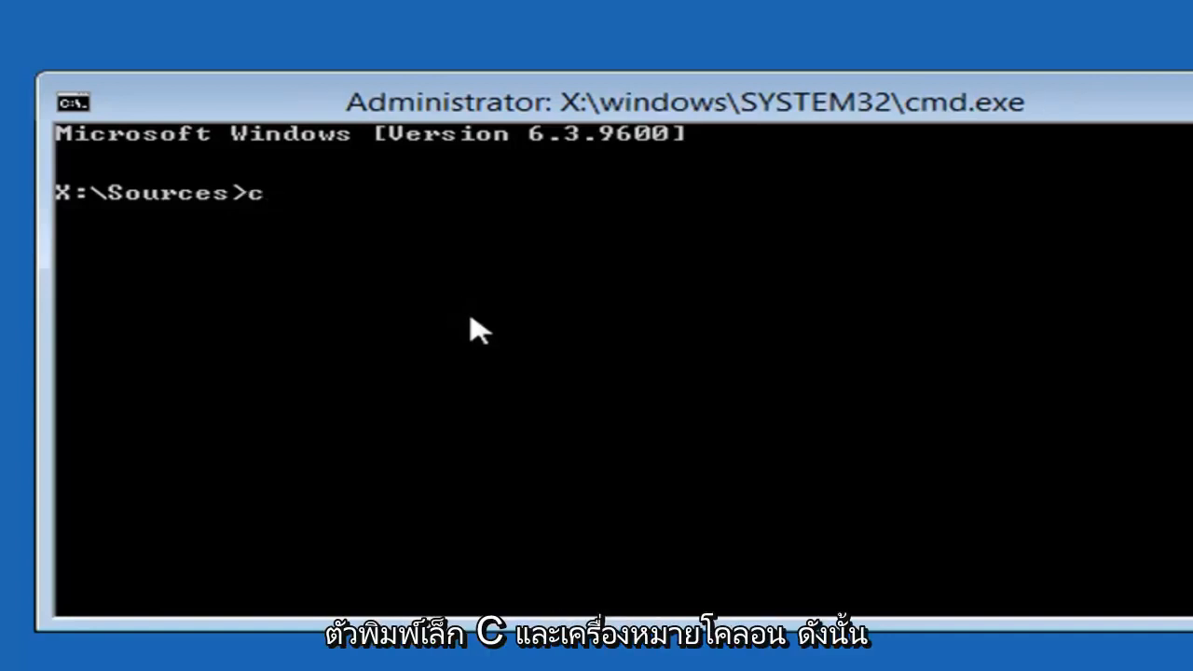
type(":")
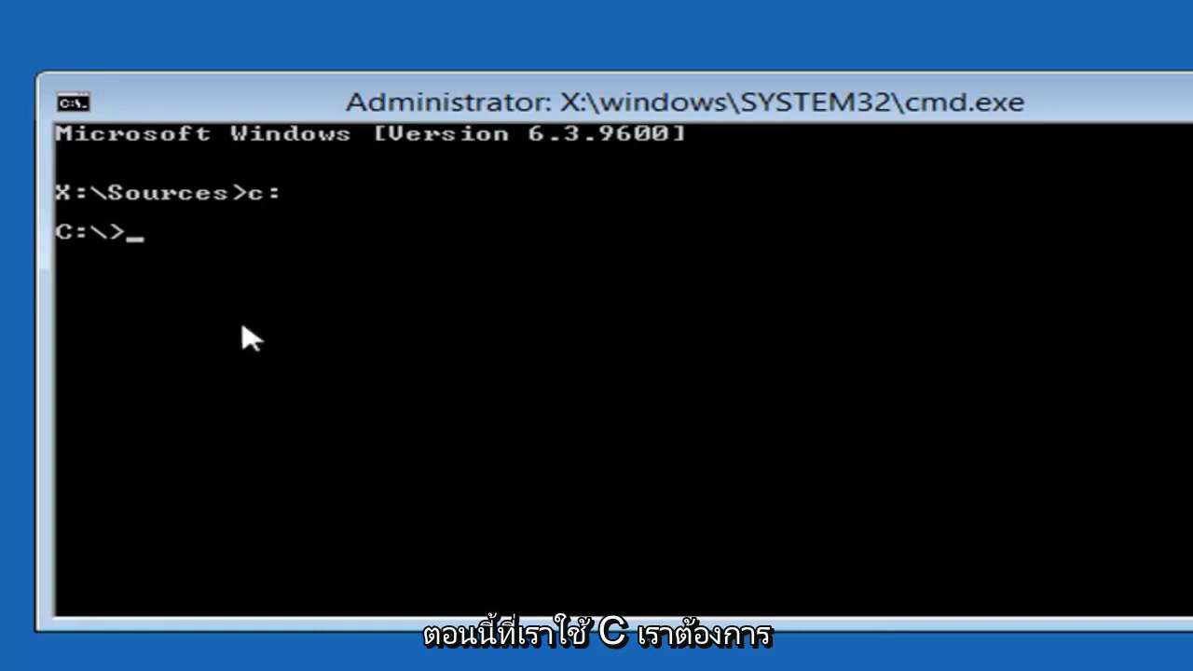
mouse_move(320, 364)
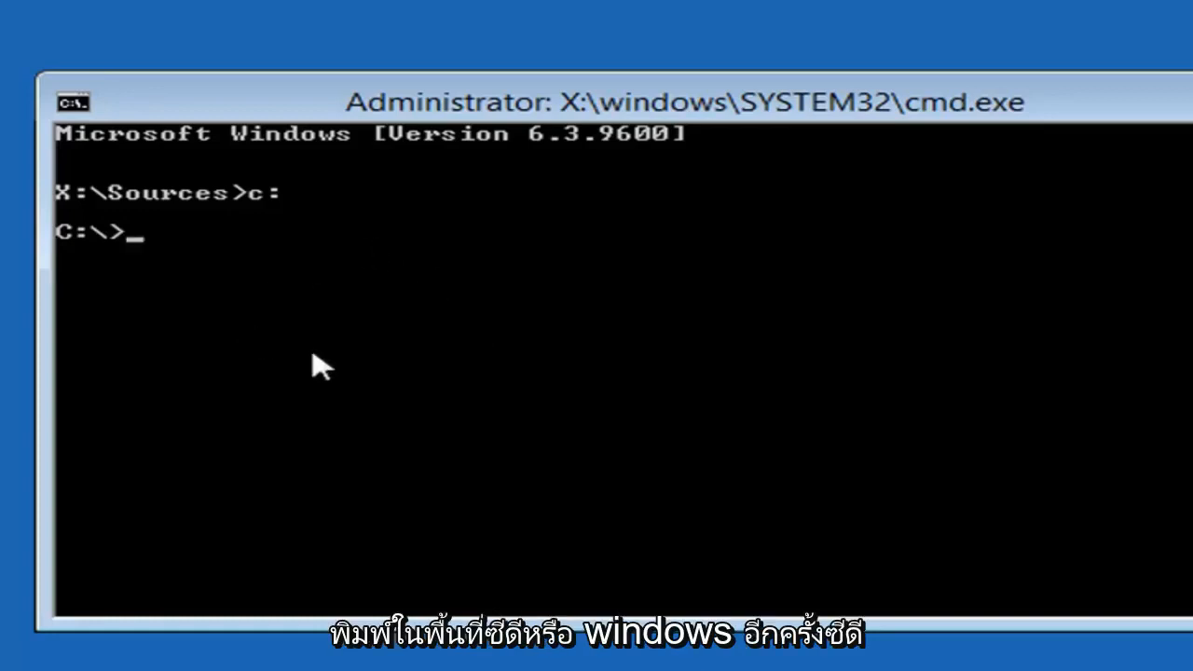
- Change directory into Windows and then into its System32 subfolder
type("cd")
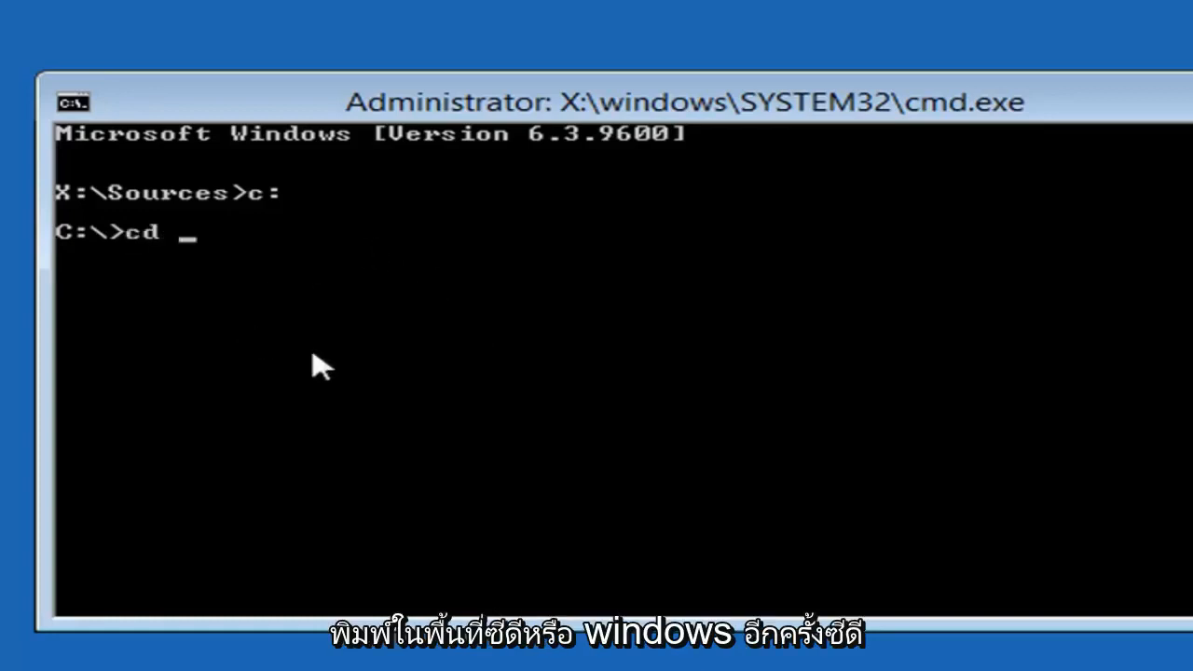
type("windows")
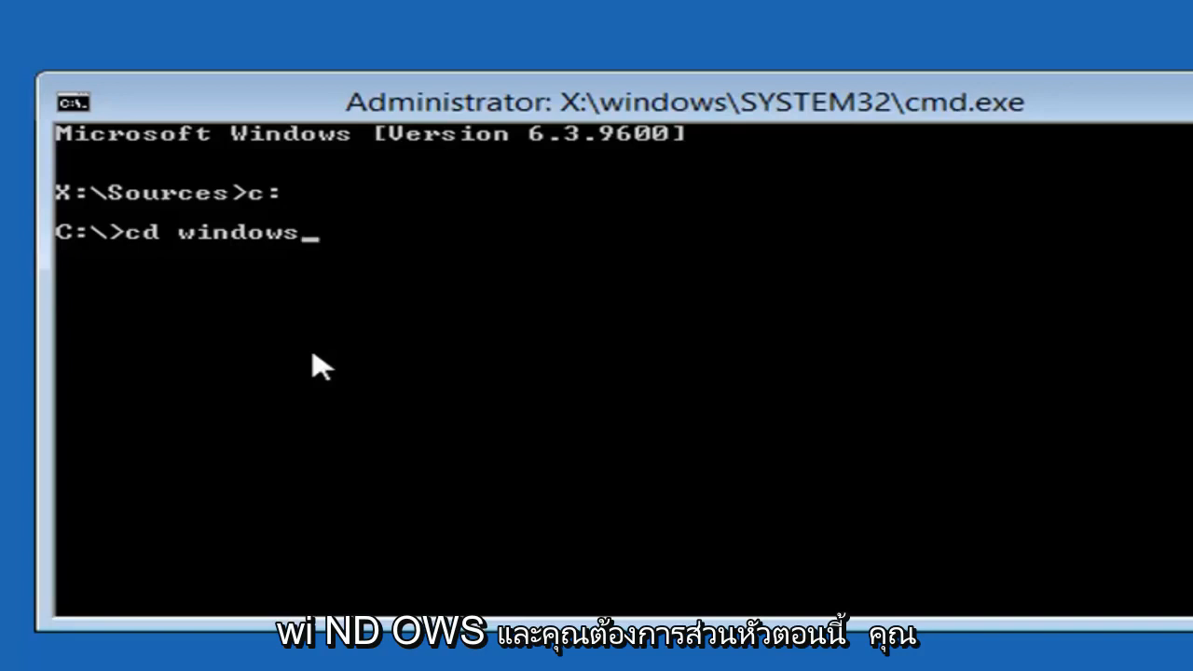
key("Return")
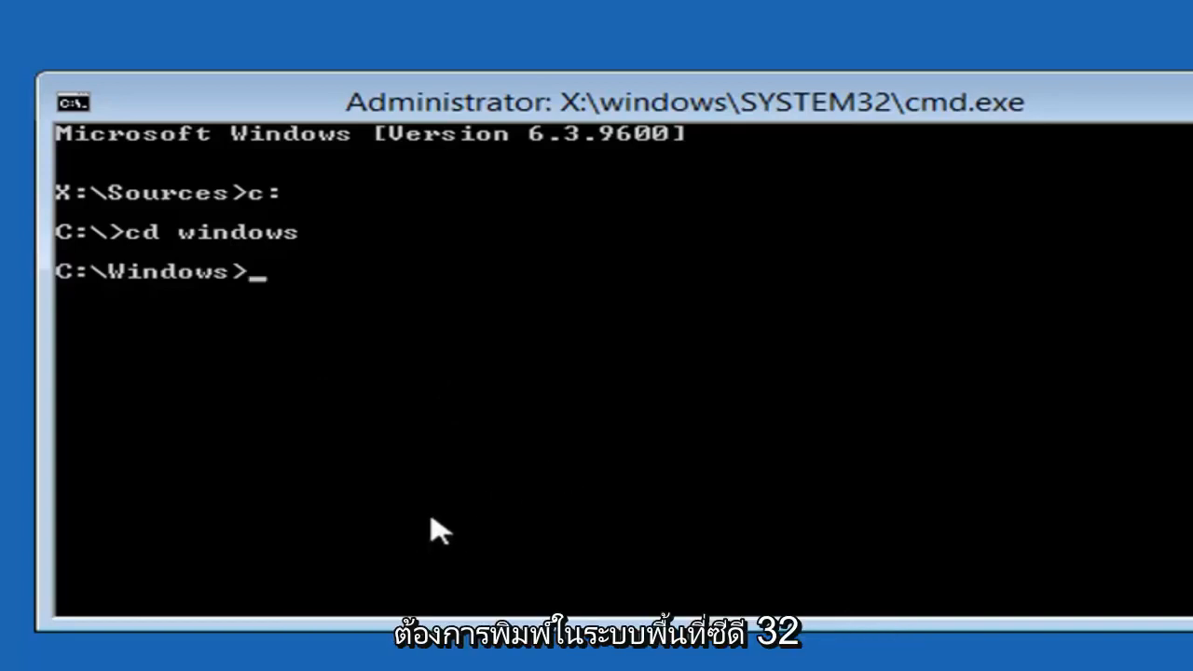
type("cd")
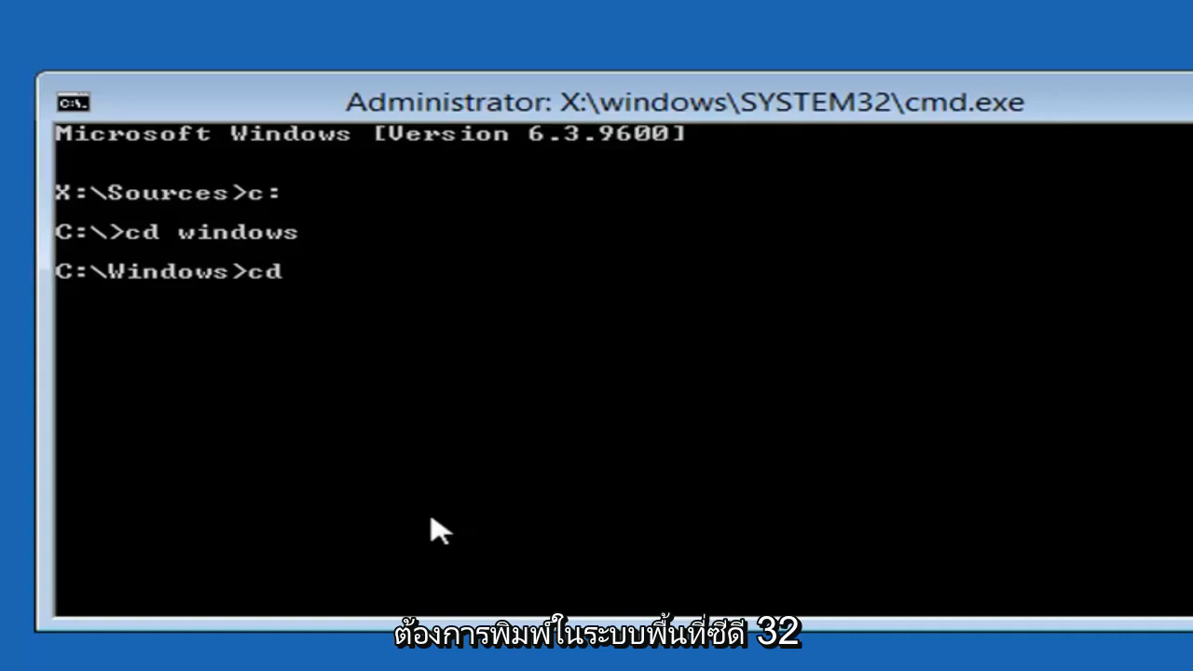
type("system32")
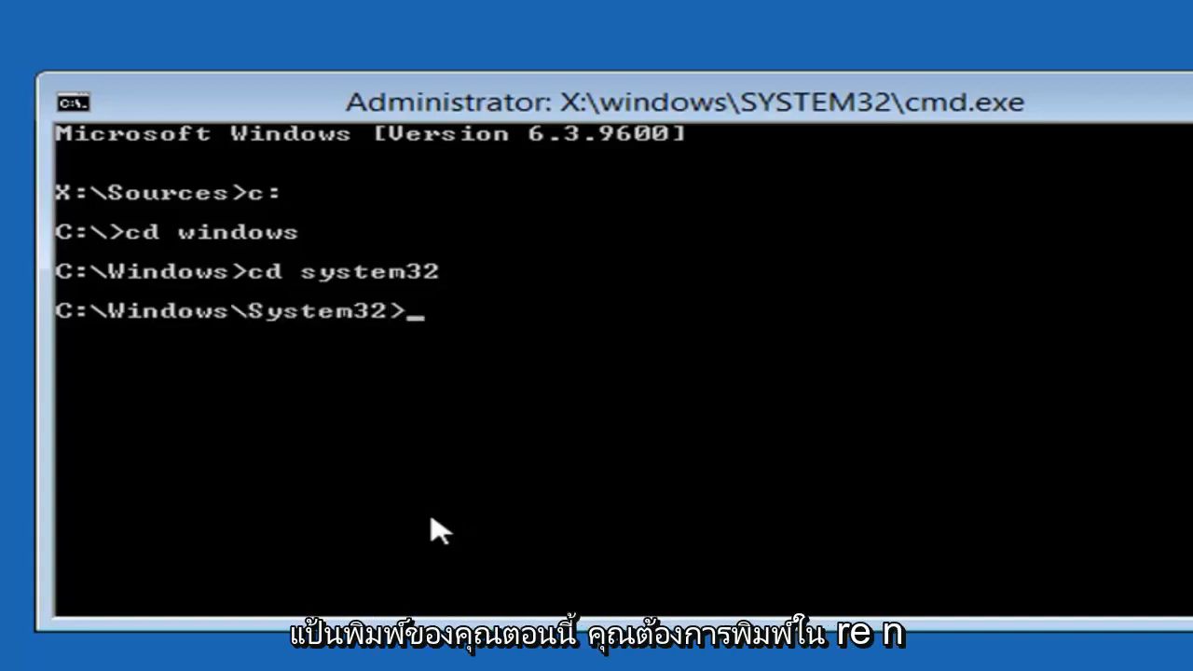
- Rename utilman.exe to utilman_bak.exe with the ren command
type("ren")
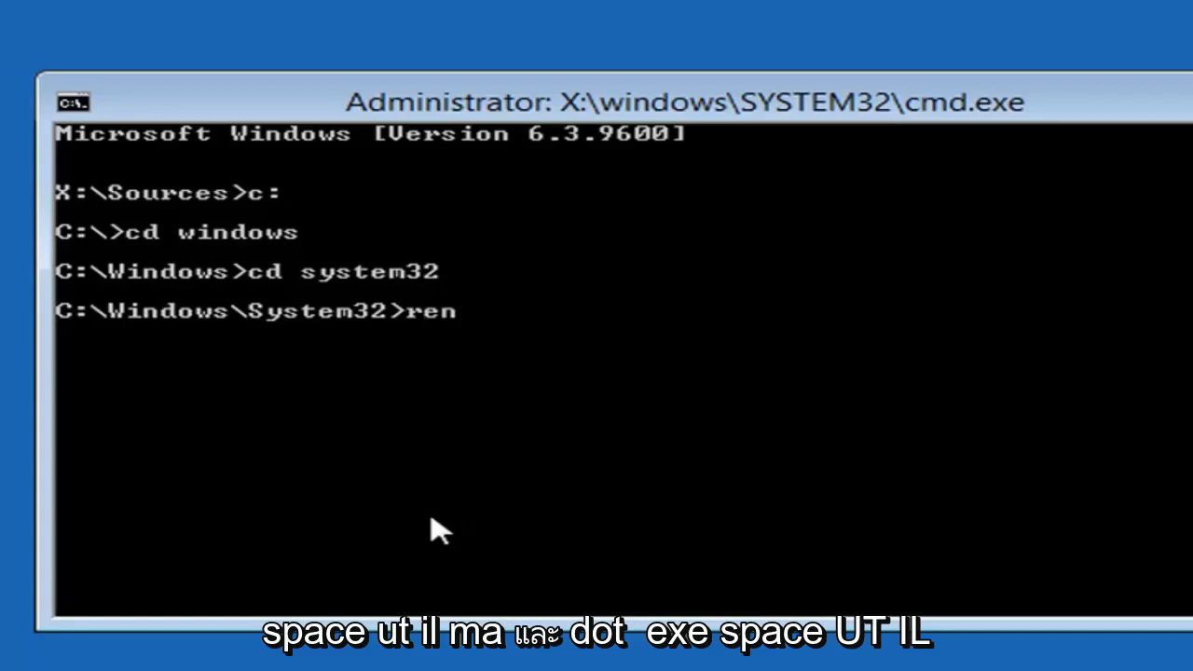
type("ut")
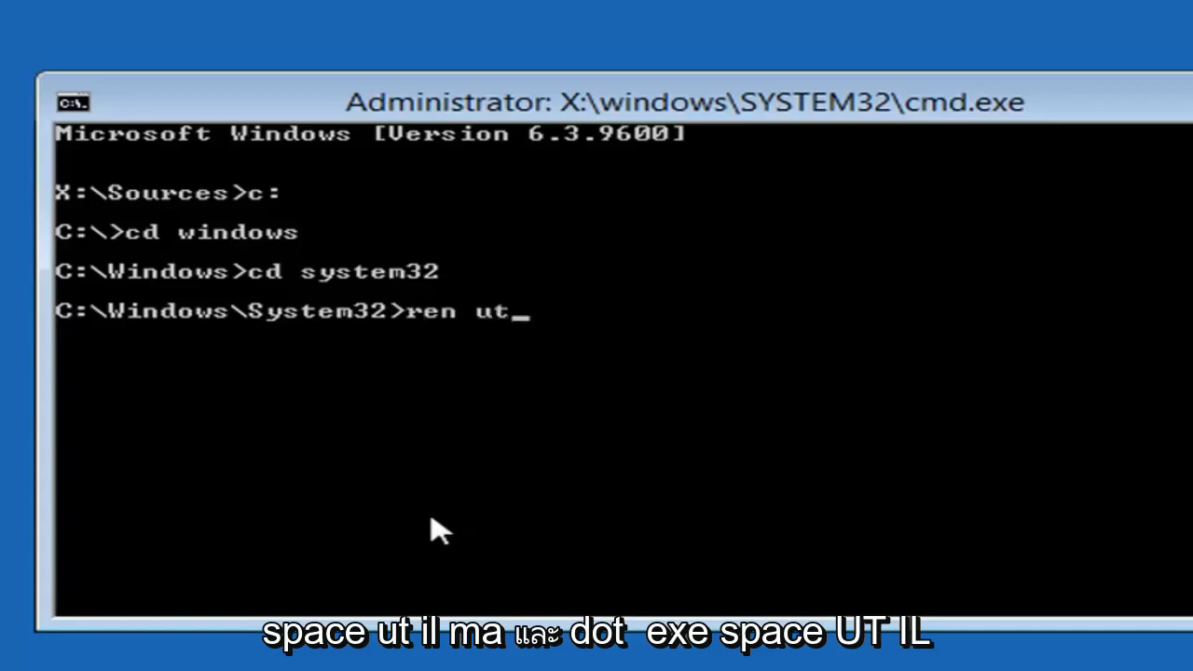
type("ilman")
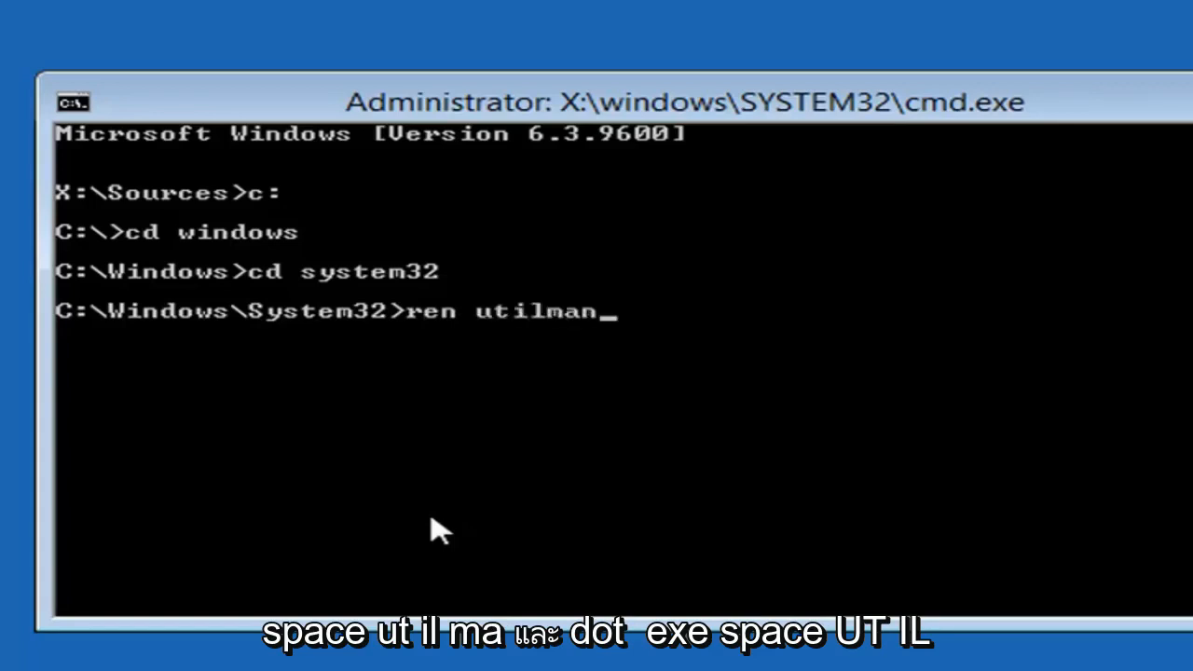
type(".exe")
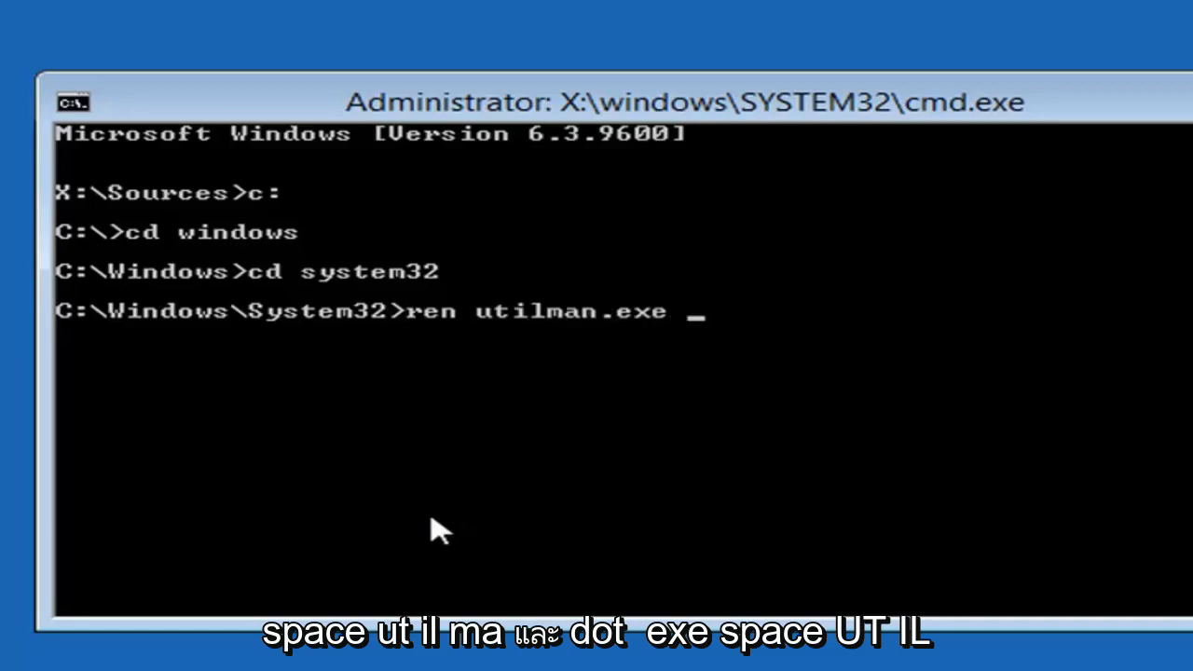
type("utilma")
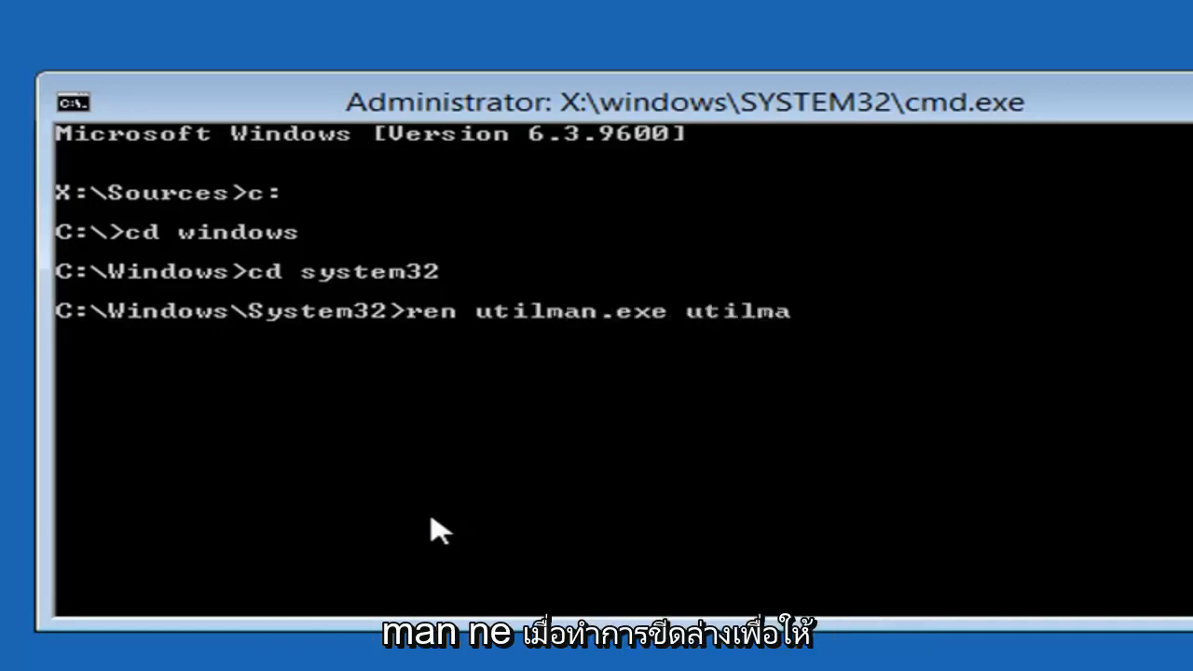
type("n")
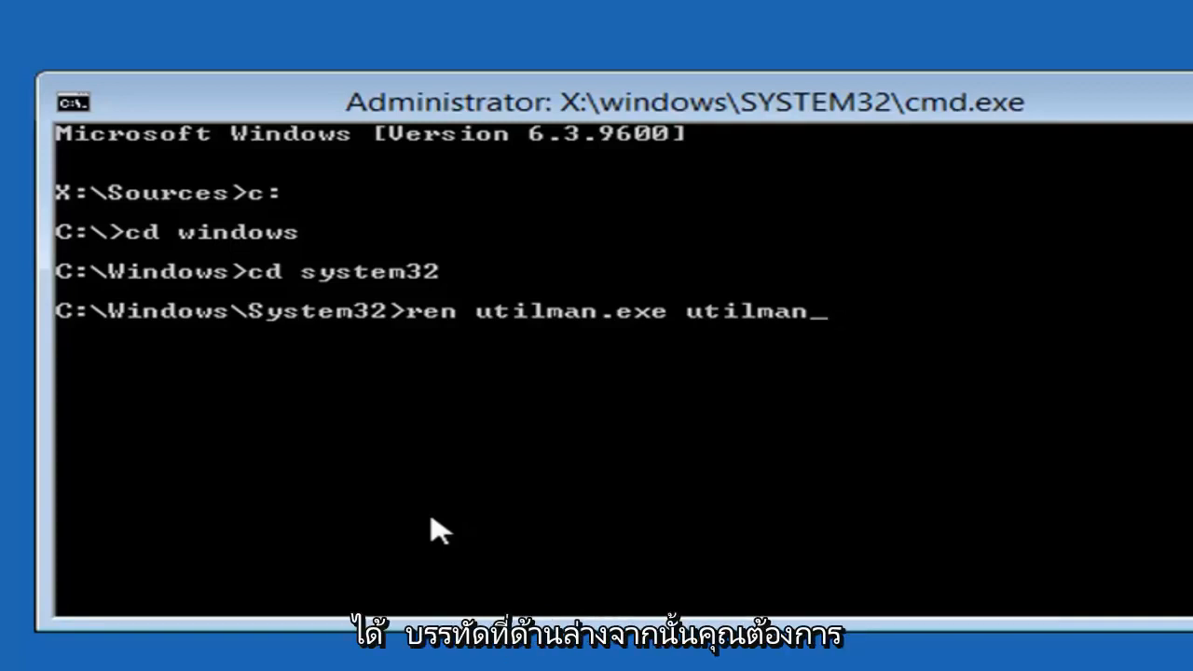
type("b")
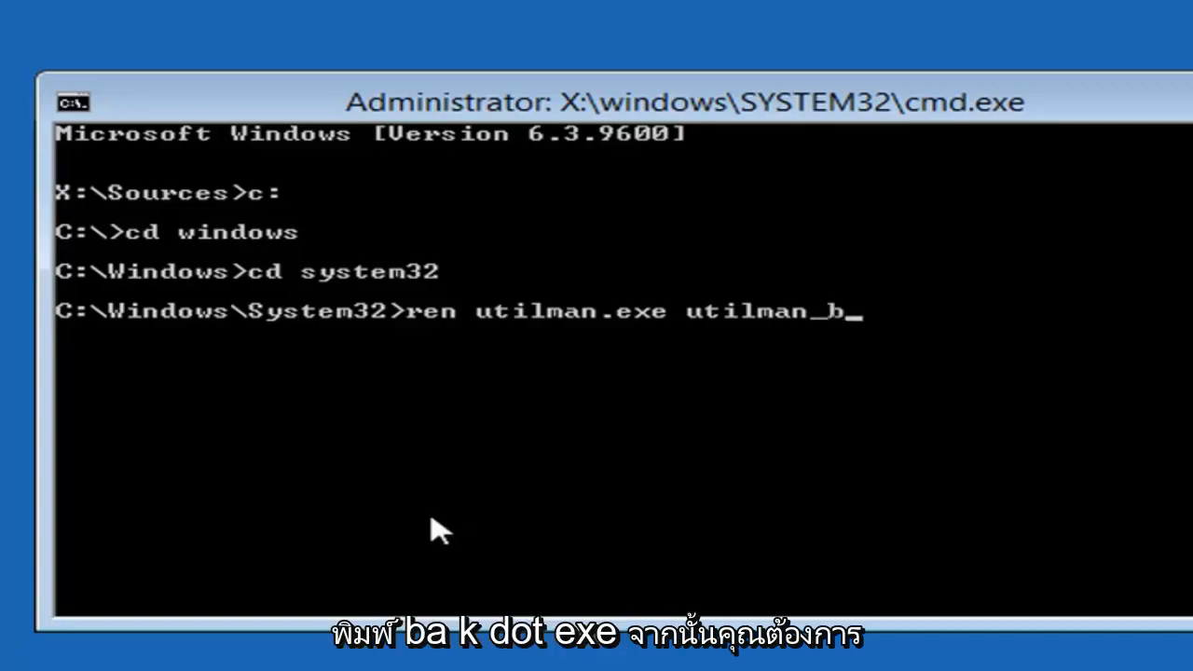
type("ak.")
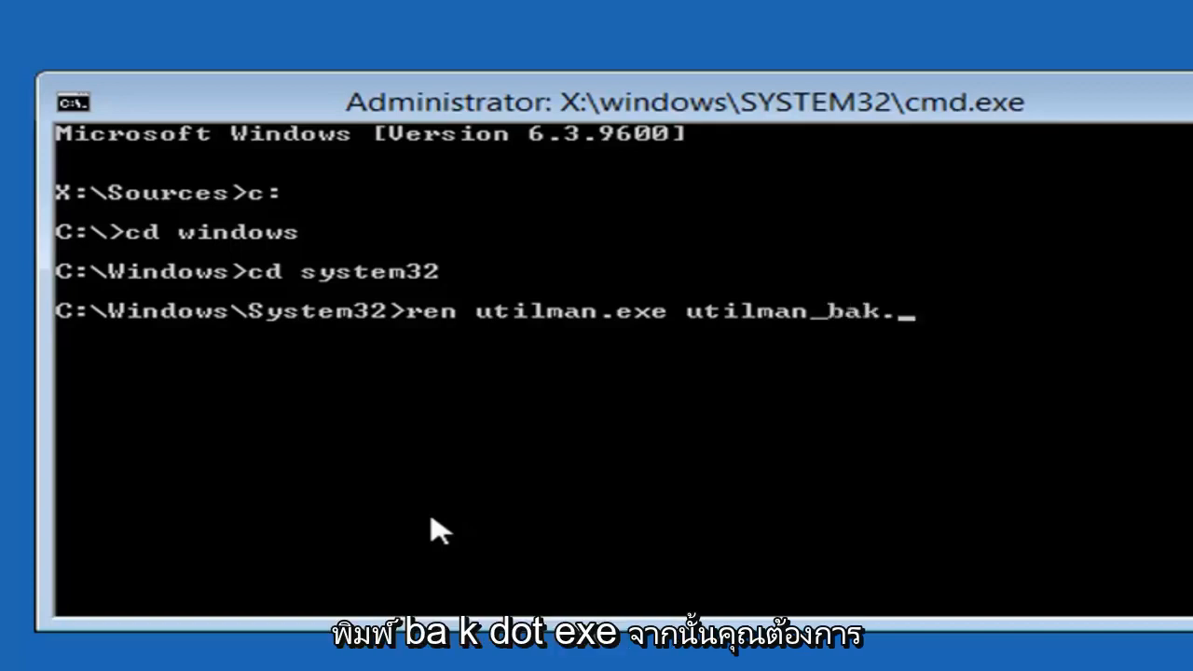
type("exe")
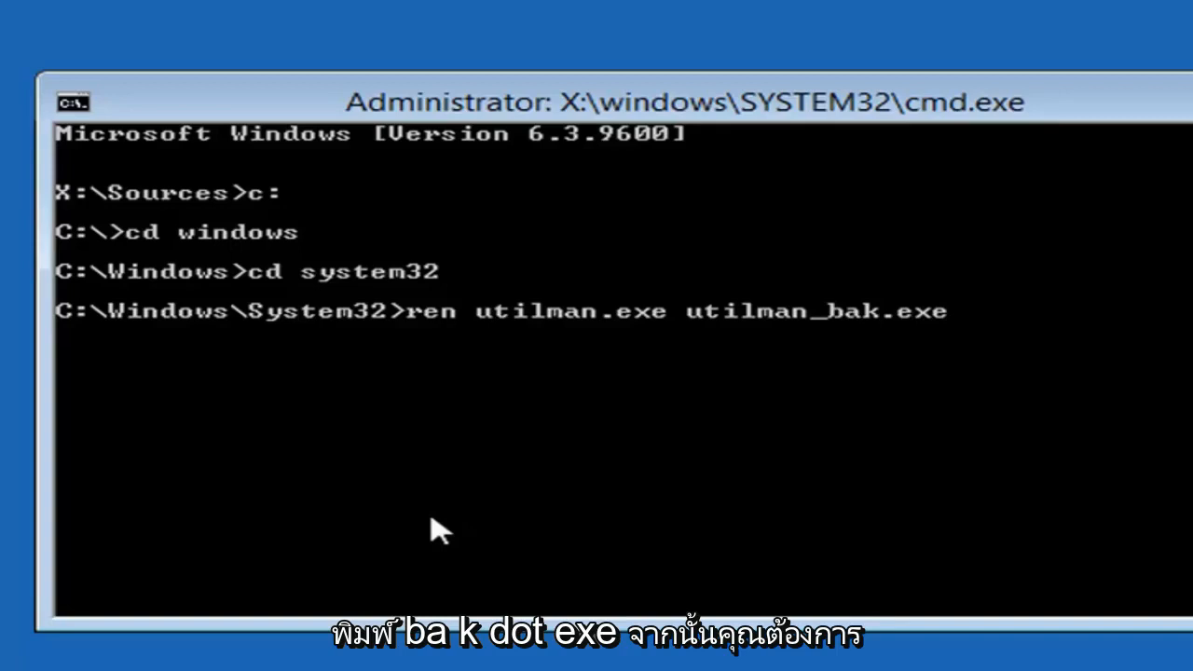
key("Return")
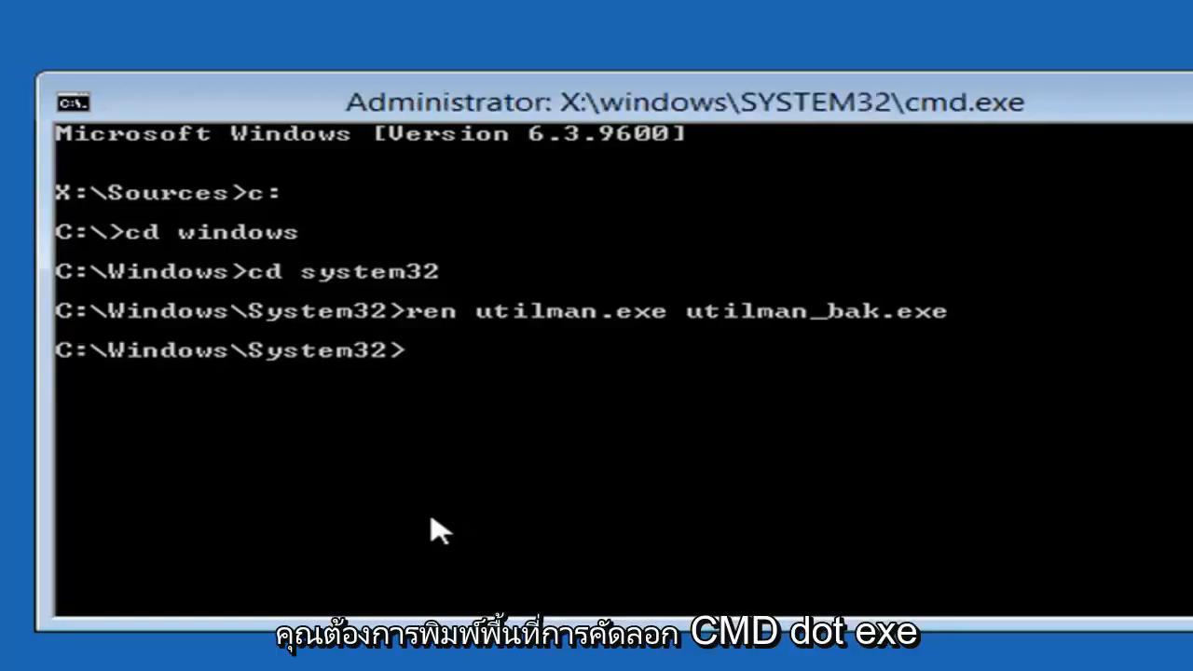
- Copy cmd.exe over as utilman.exe, then enter exit to leave the prompt
type("copy")
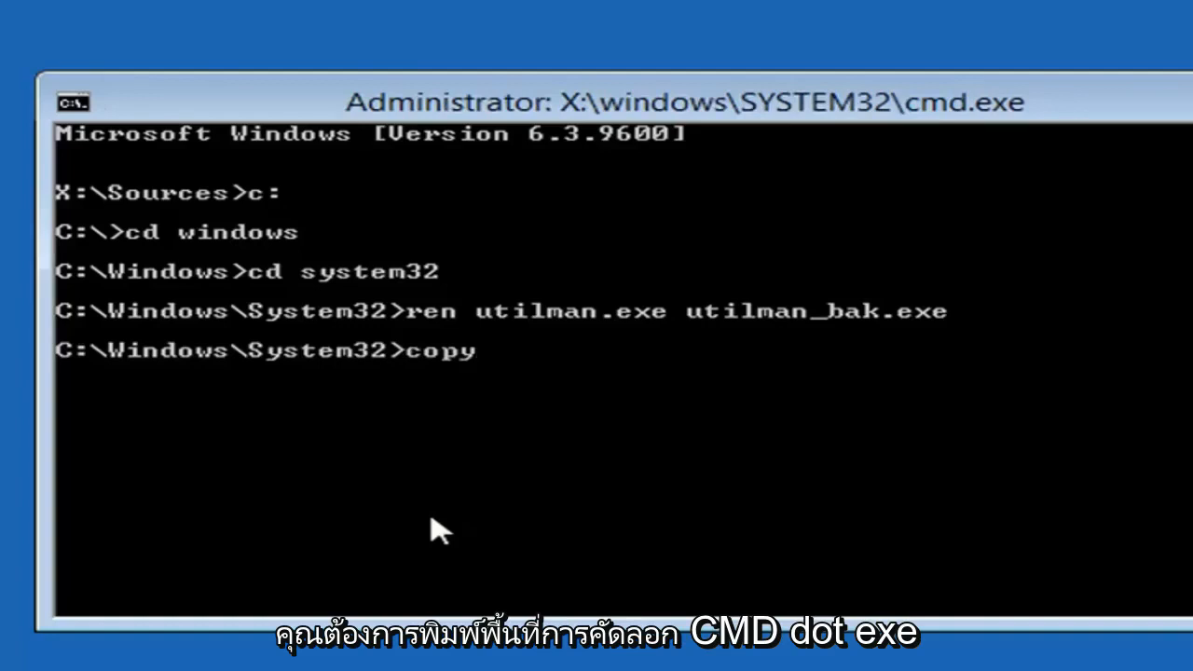
type("cmd")
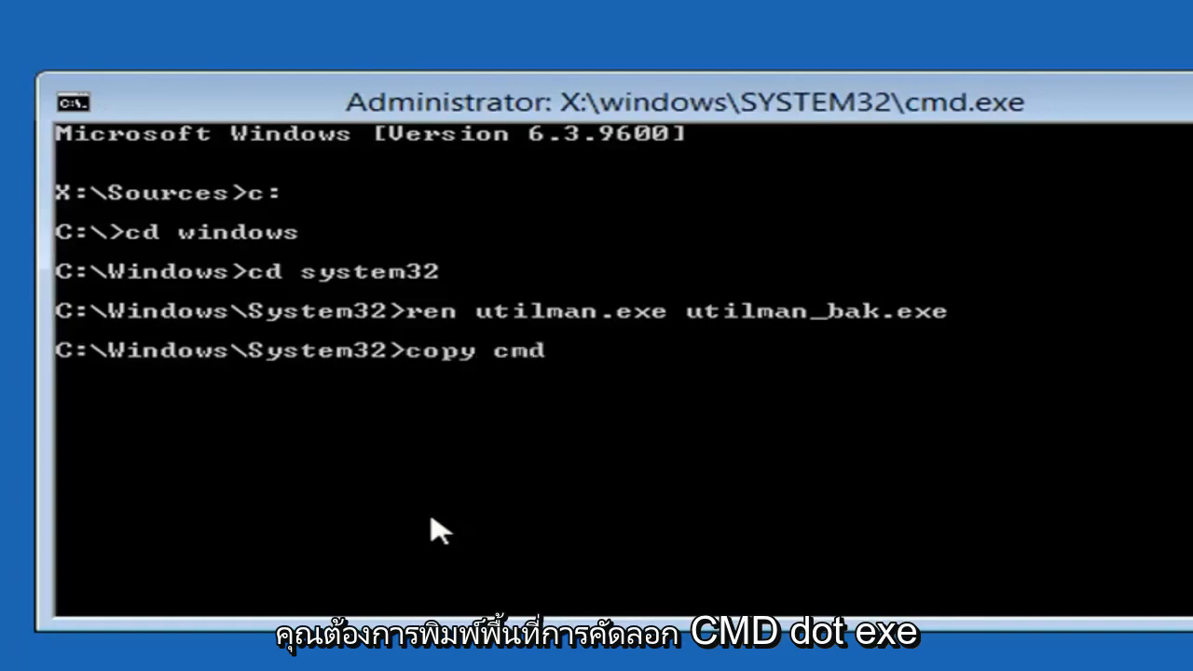
type(".exe")
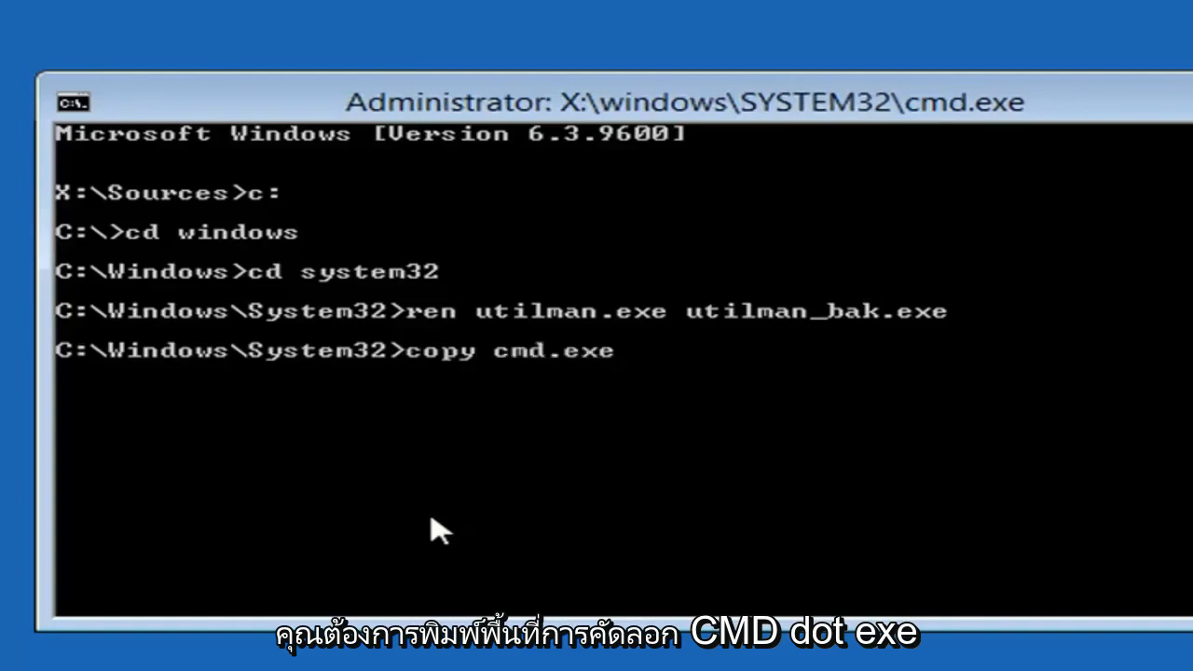
type("u")
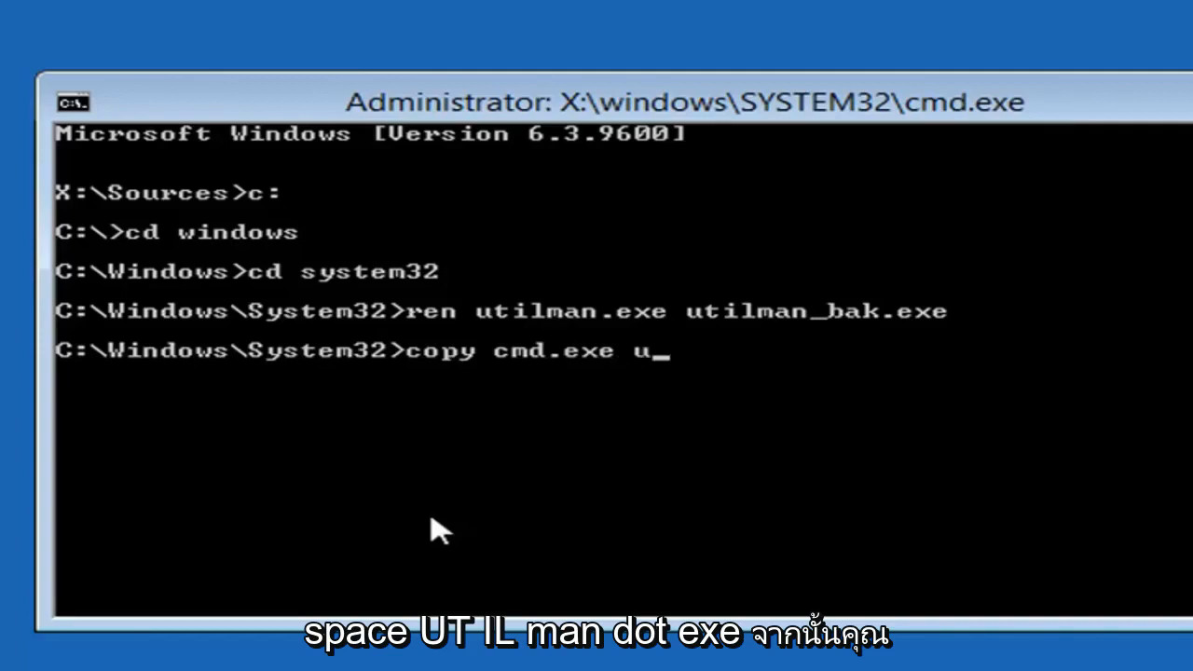
type("tilma")
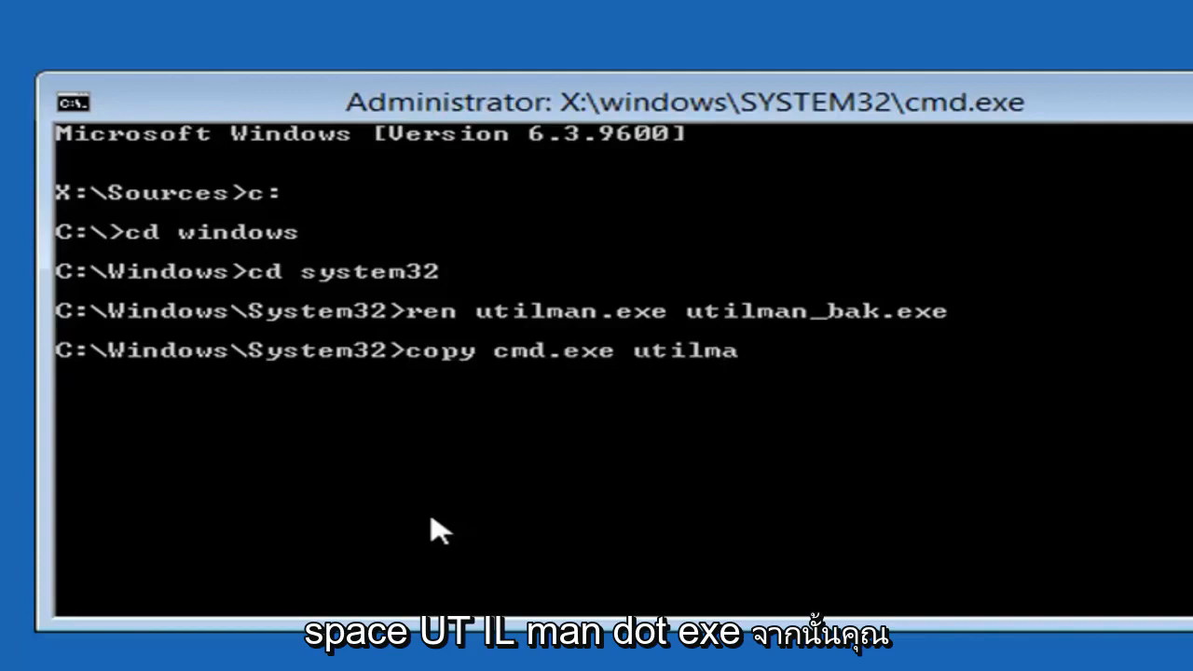
type("n.ex")
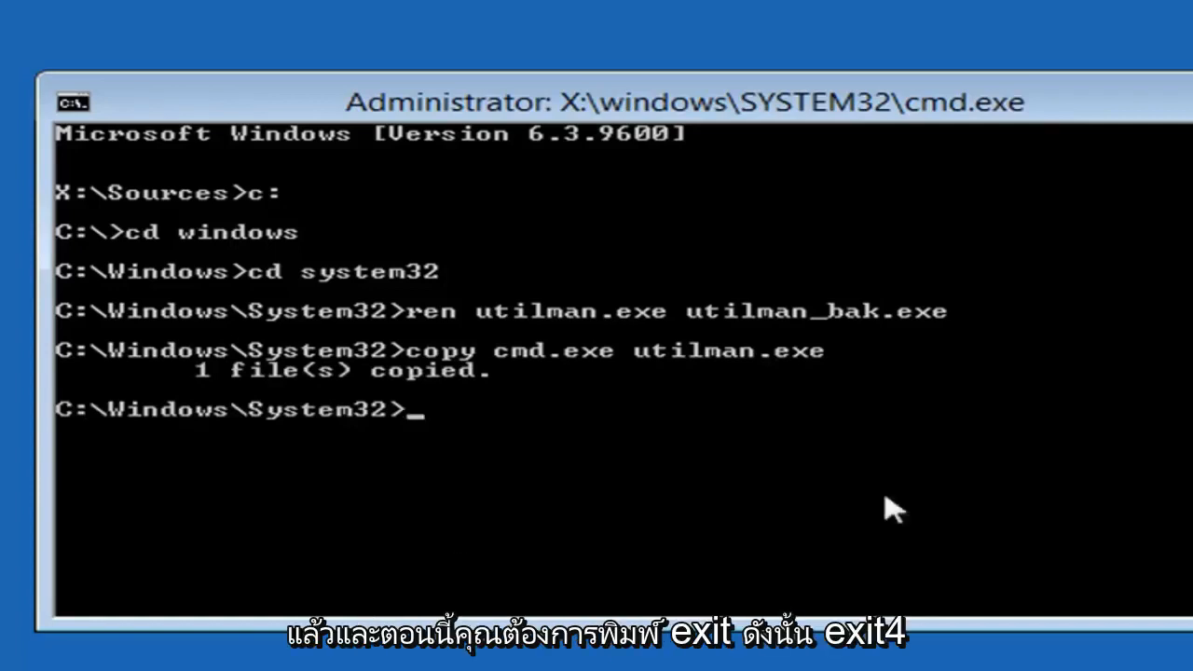
type("ex")
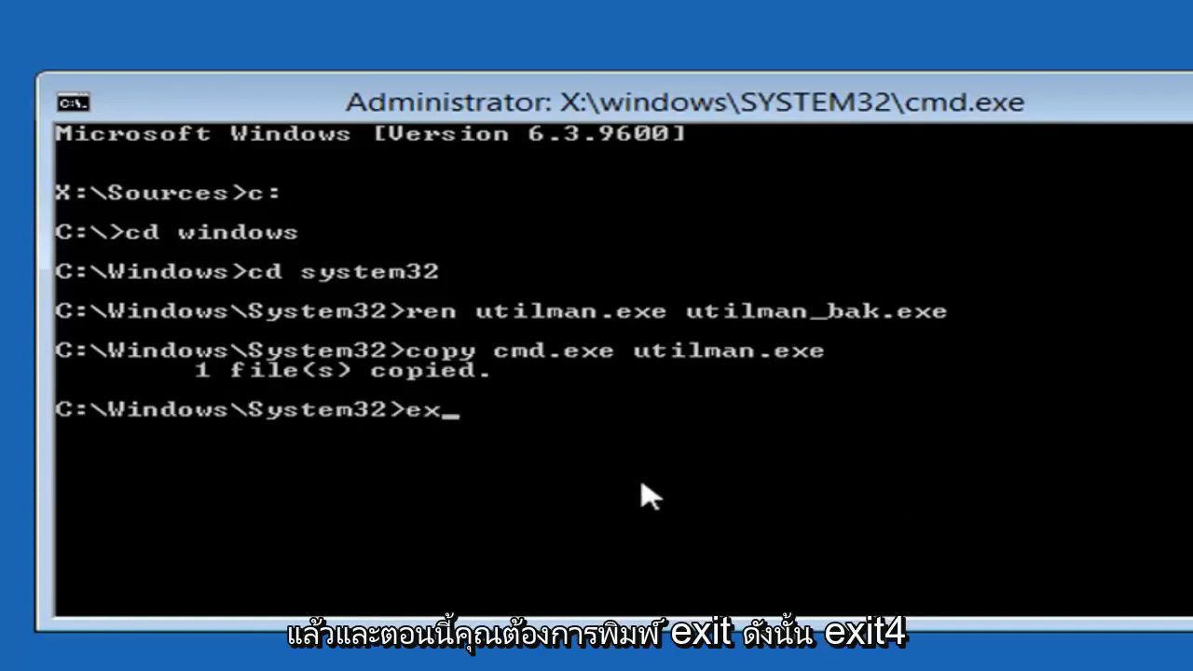
type("it")
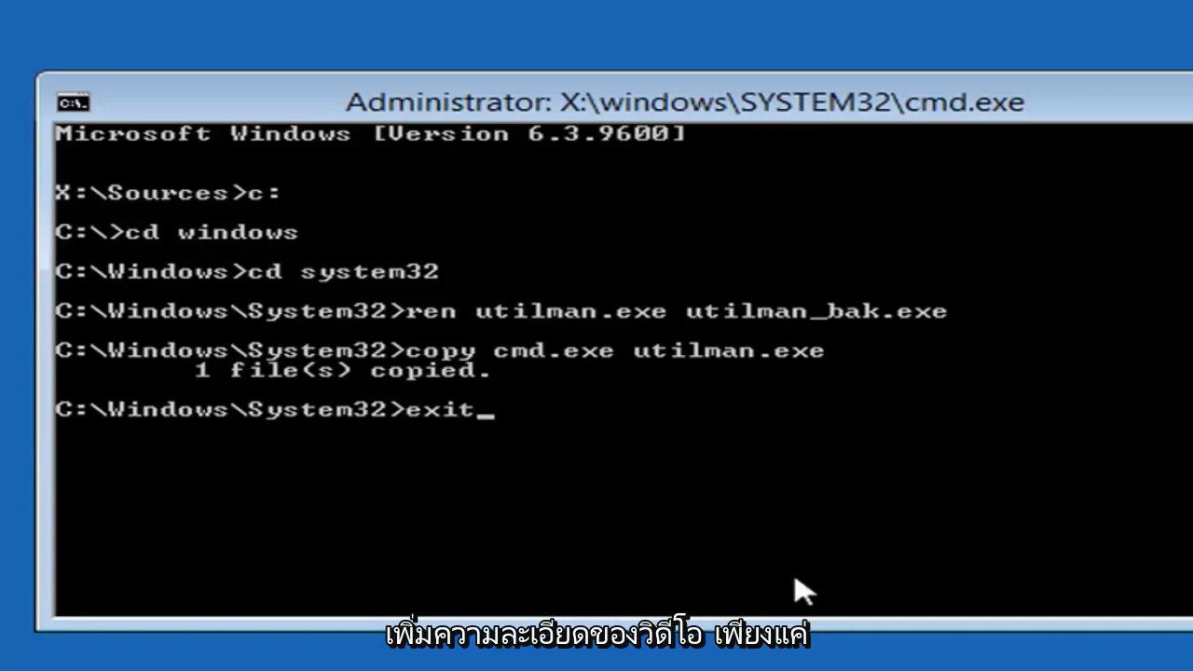
mouse_move(678, 371)
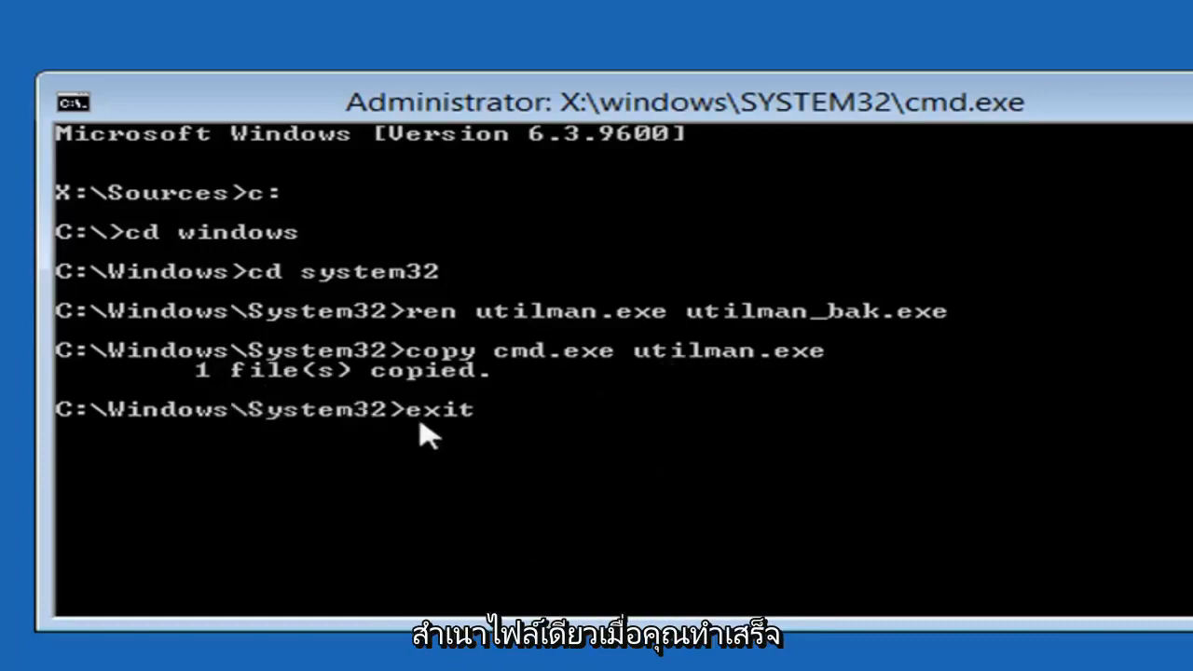
mouse_move(531, 492)
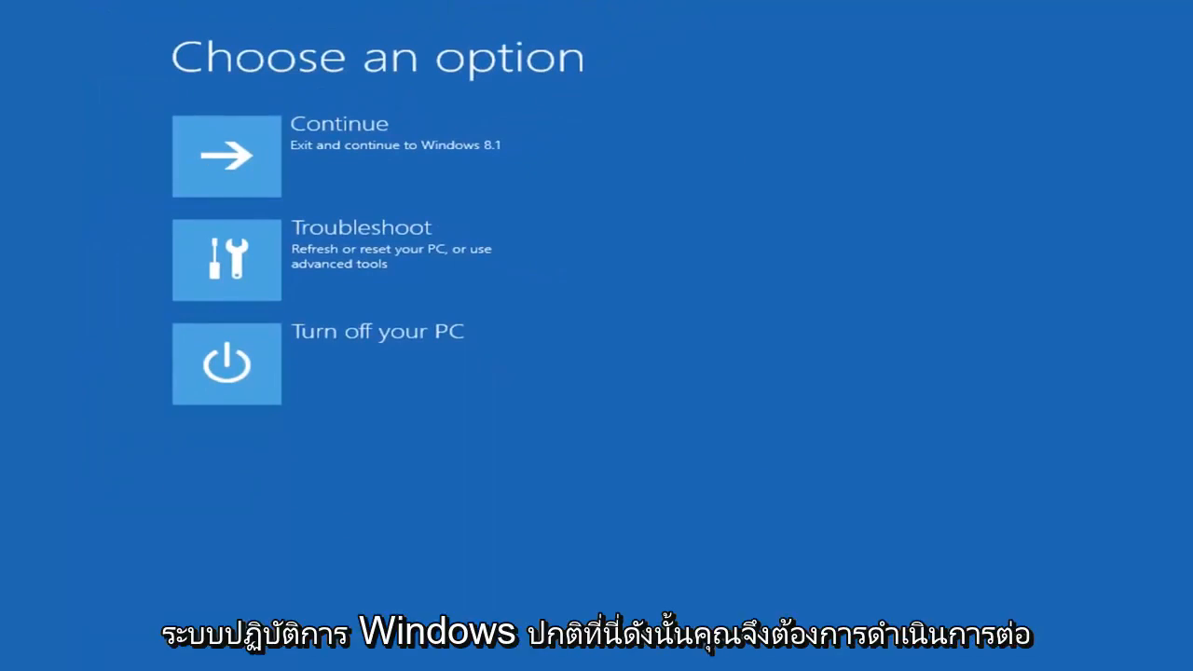
mouse_move(306, 399)
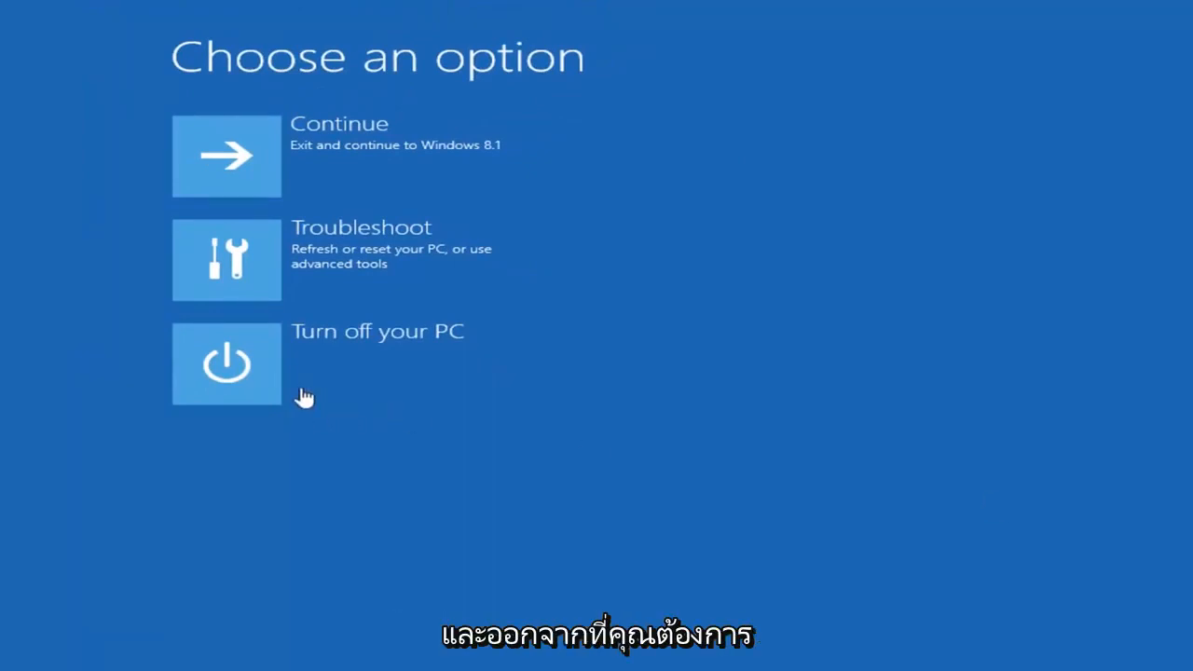
mouse_move(321, 153)
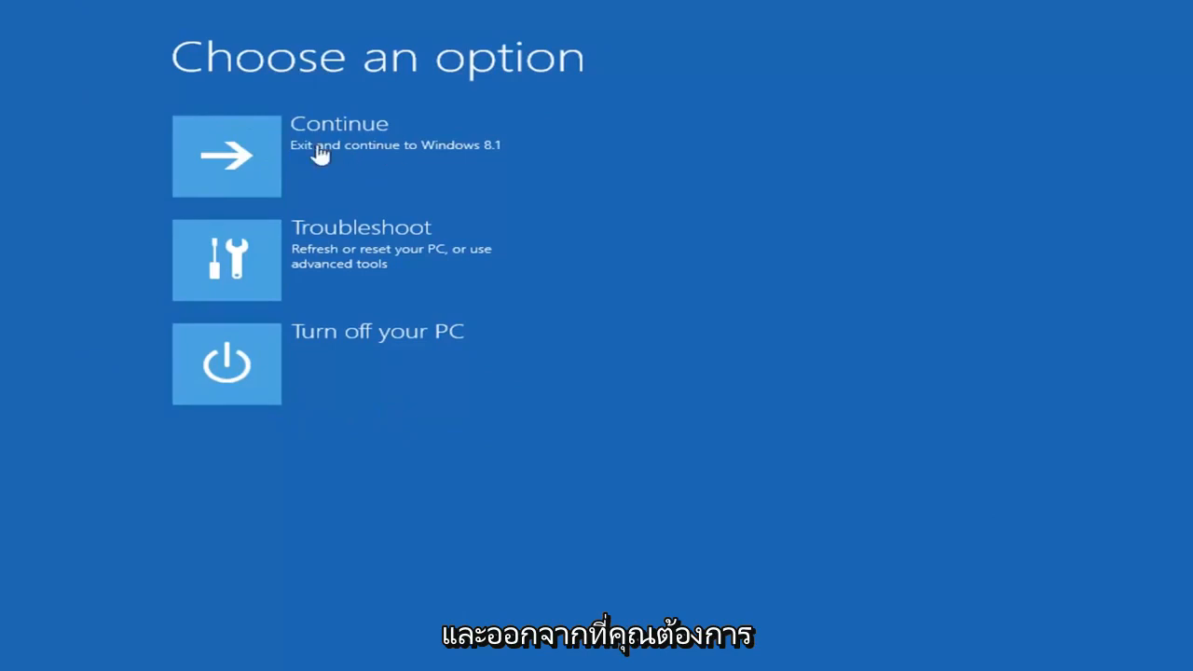
mouse_move(406, 170)
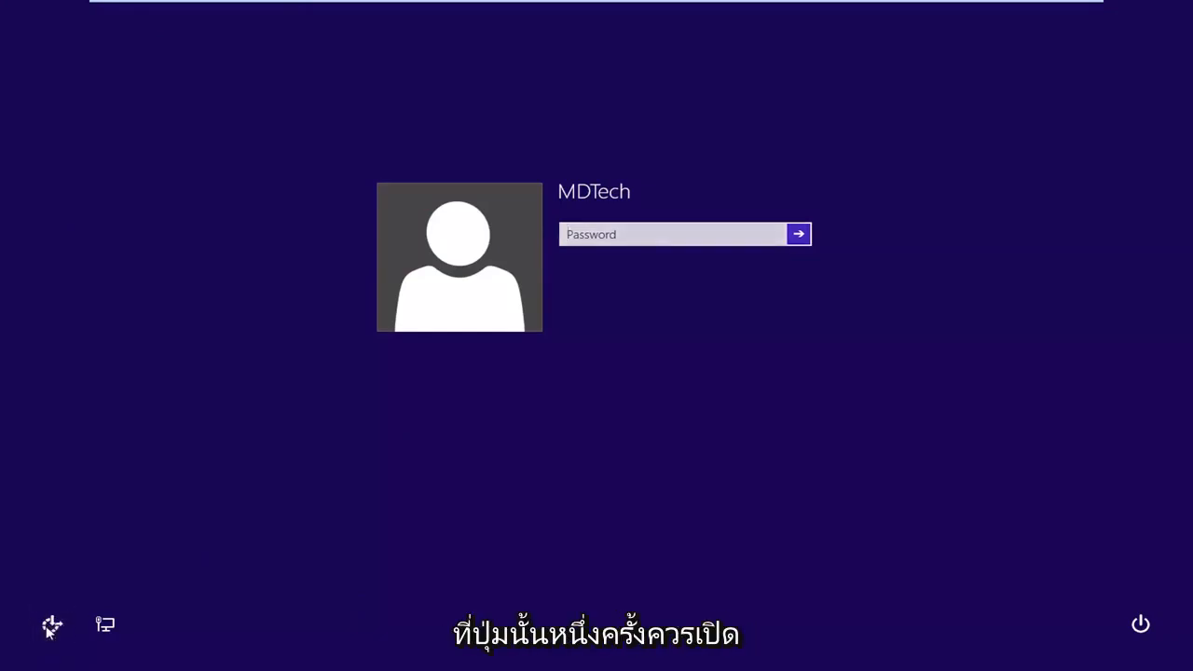
- Drag the utilman.exe Command Prompt window to the screen centre and make it active
left_click(53, 624)
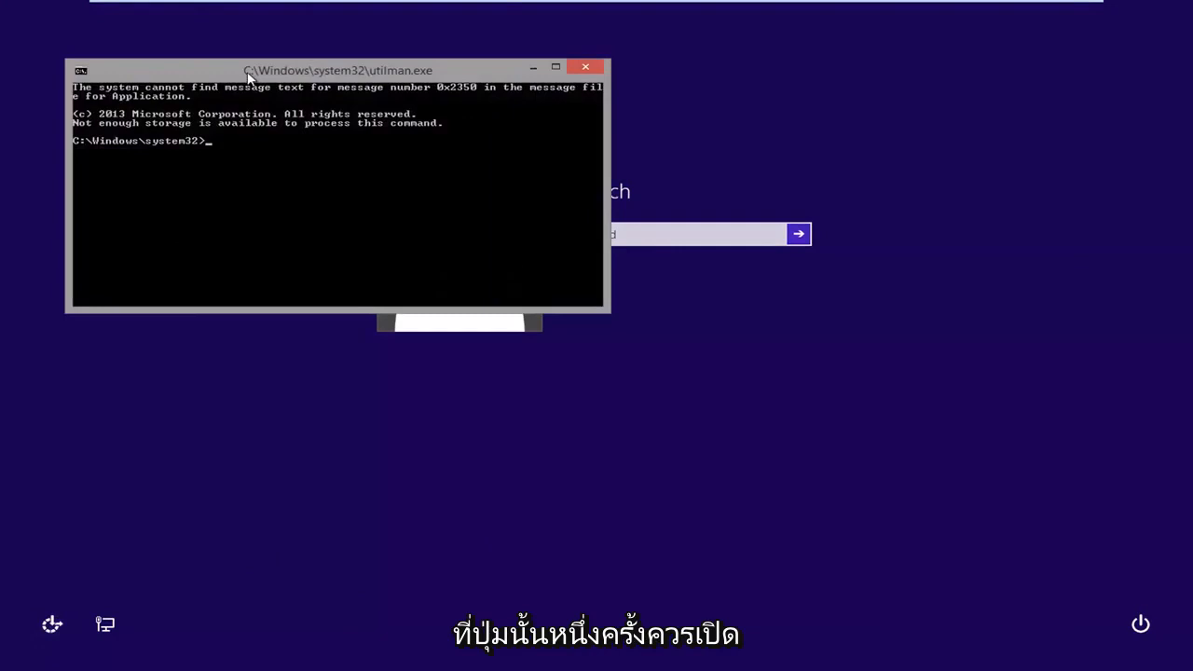
left_click_drag(339, 71, 588, 191)
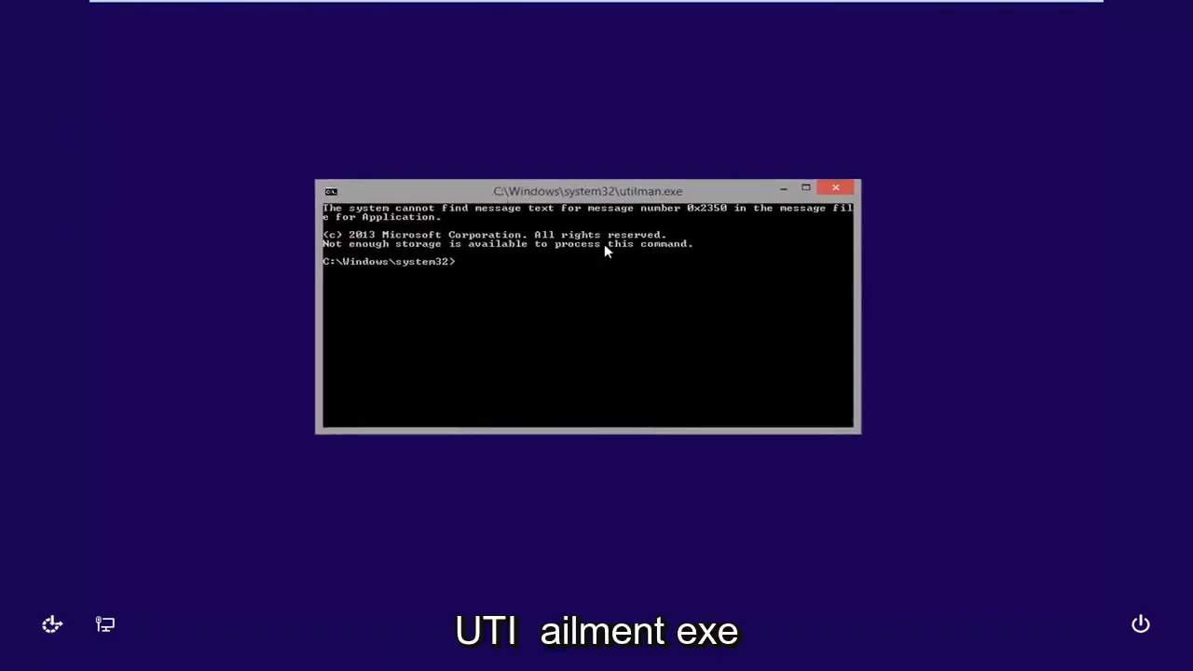
left_click(806, 187)
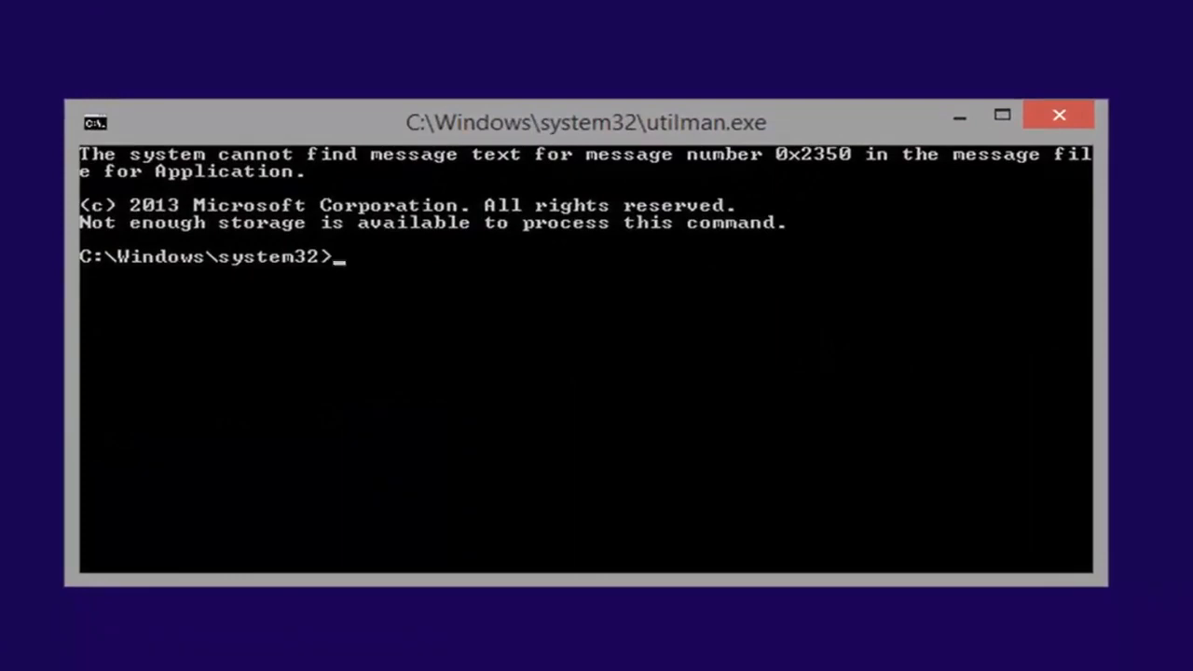
- Run control userpasswords2 to open the User Accounts manager
type("co")
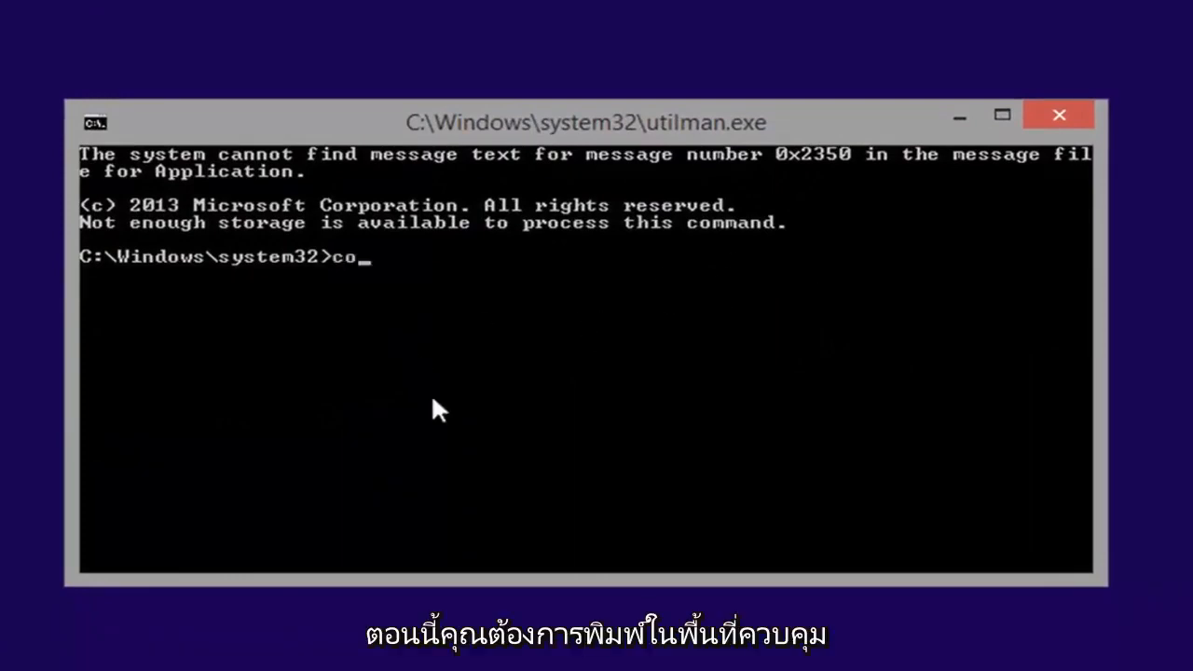
type("ntrol")
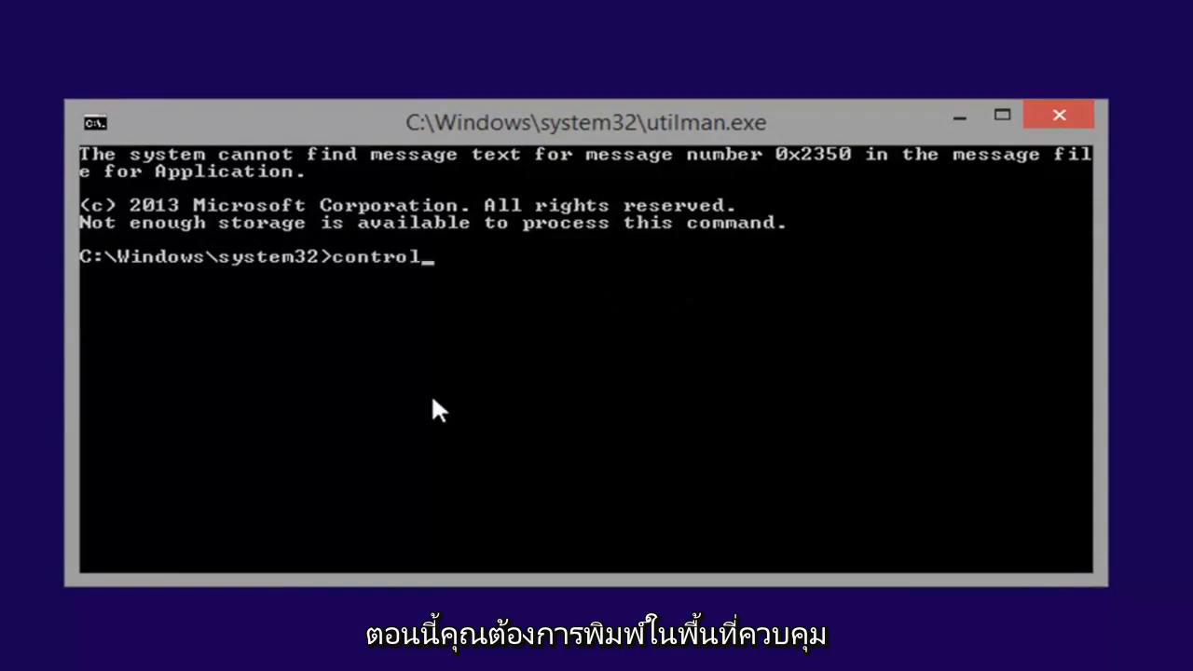
type("user")
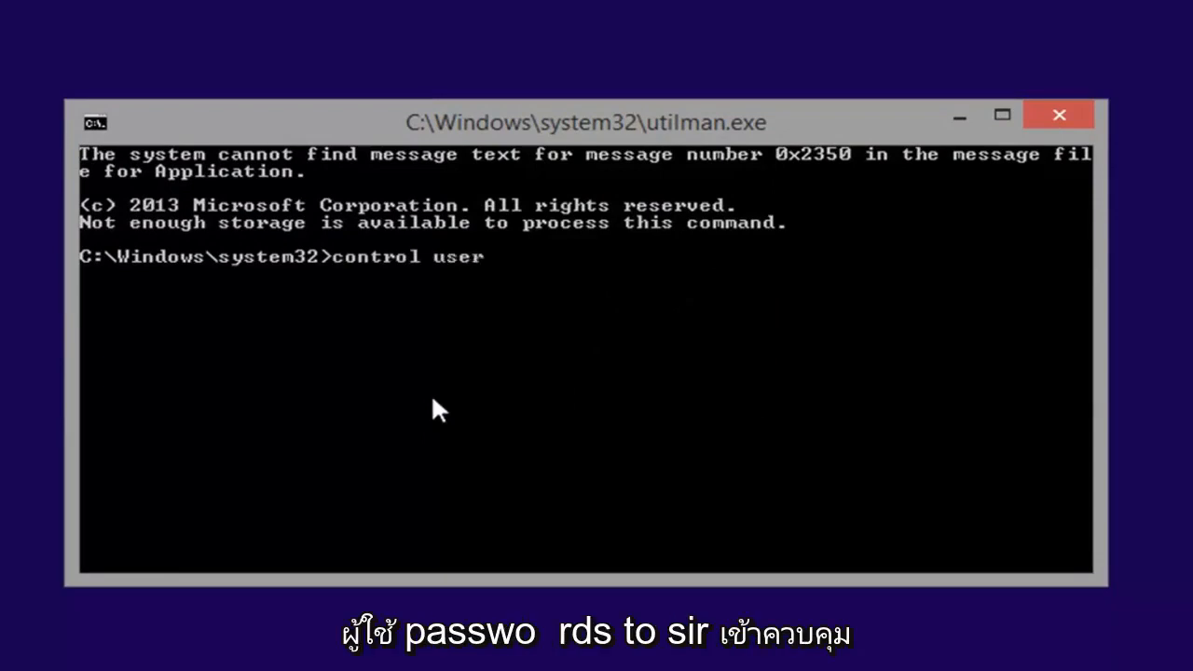
type("passwords2")
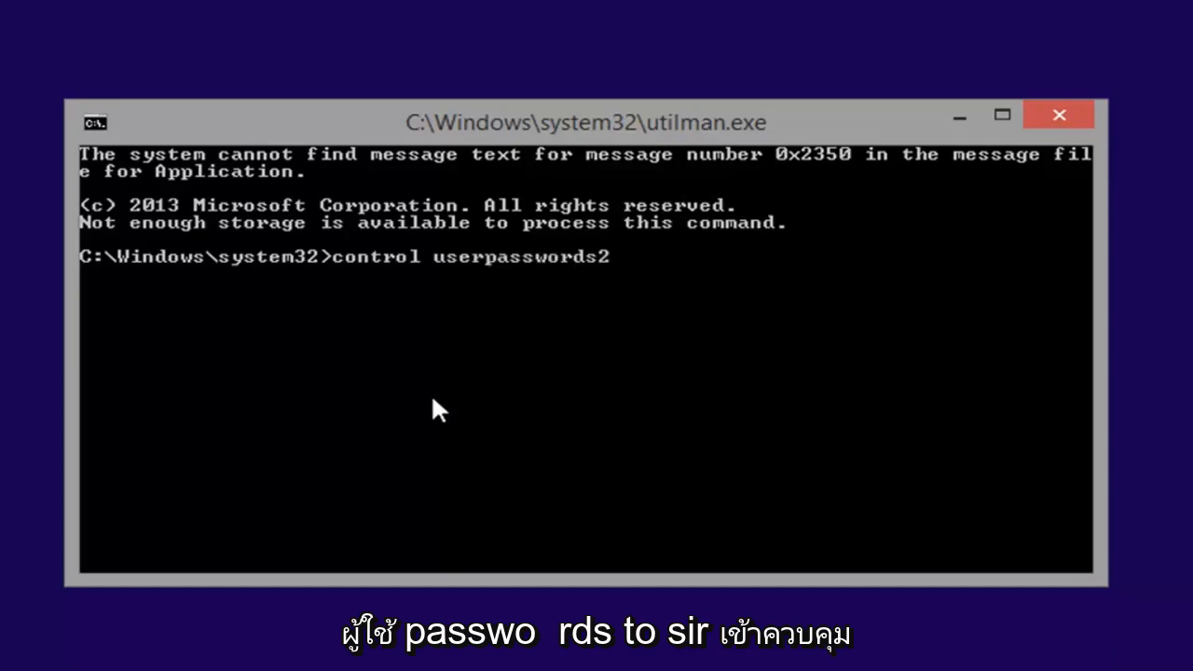
mouse_move(457, 310)
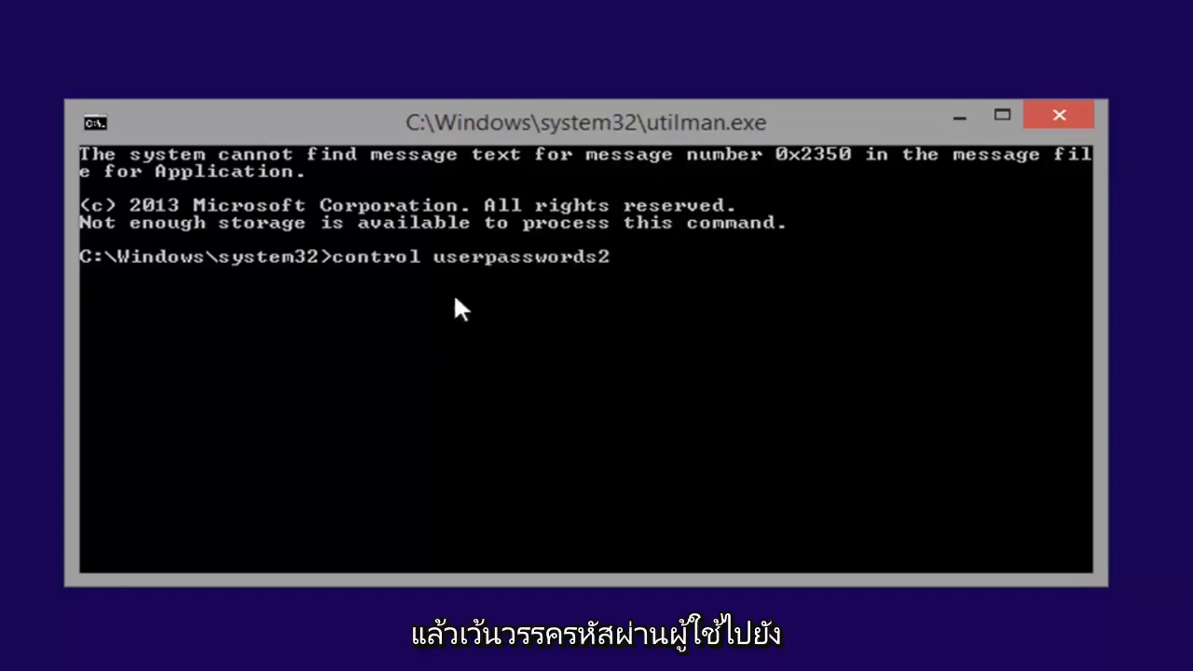
mouse_move(580, 282)
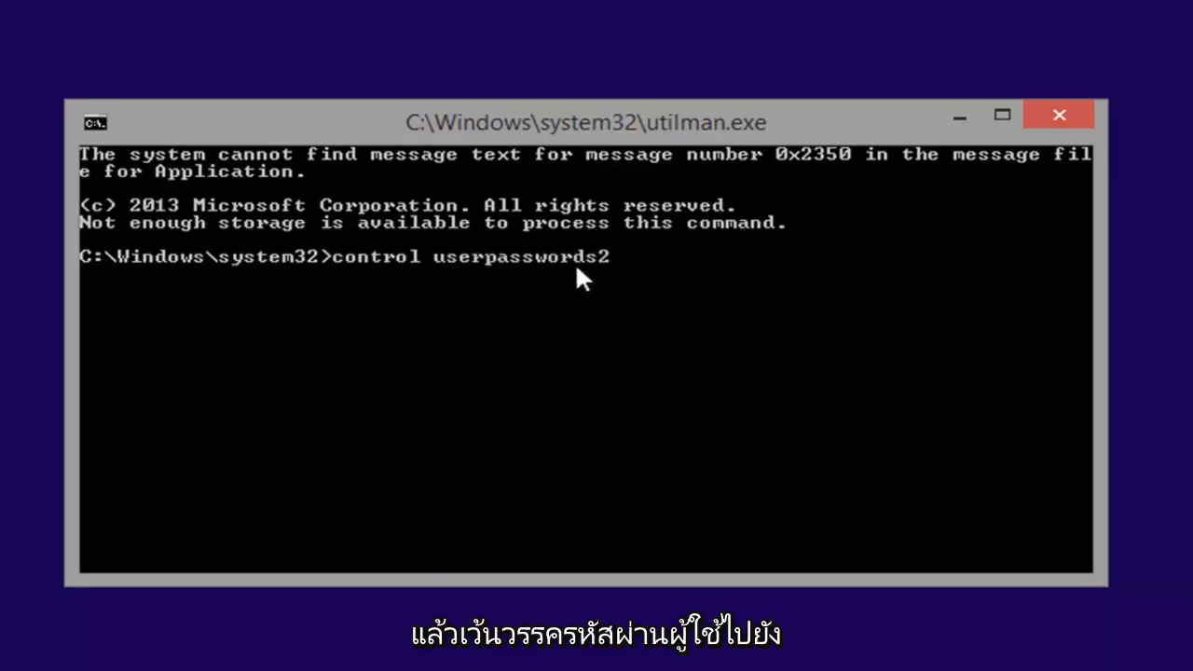
mouse_move(613, 287)
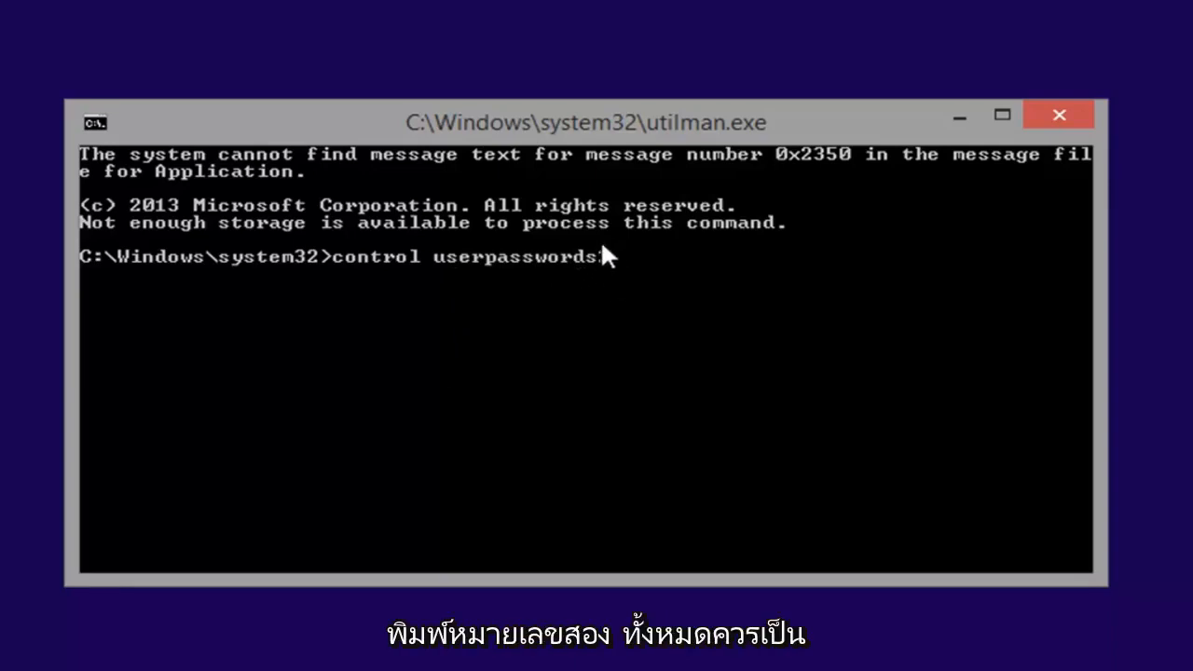
type("2")
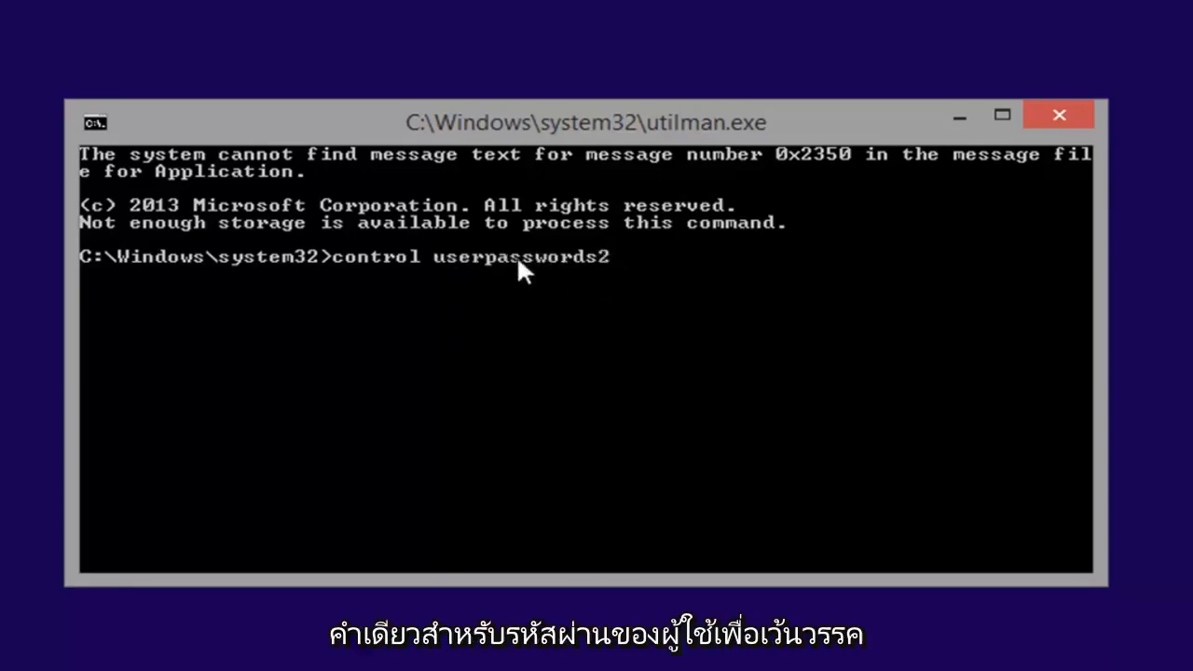
mouse_move(530, 271)
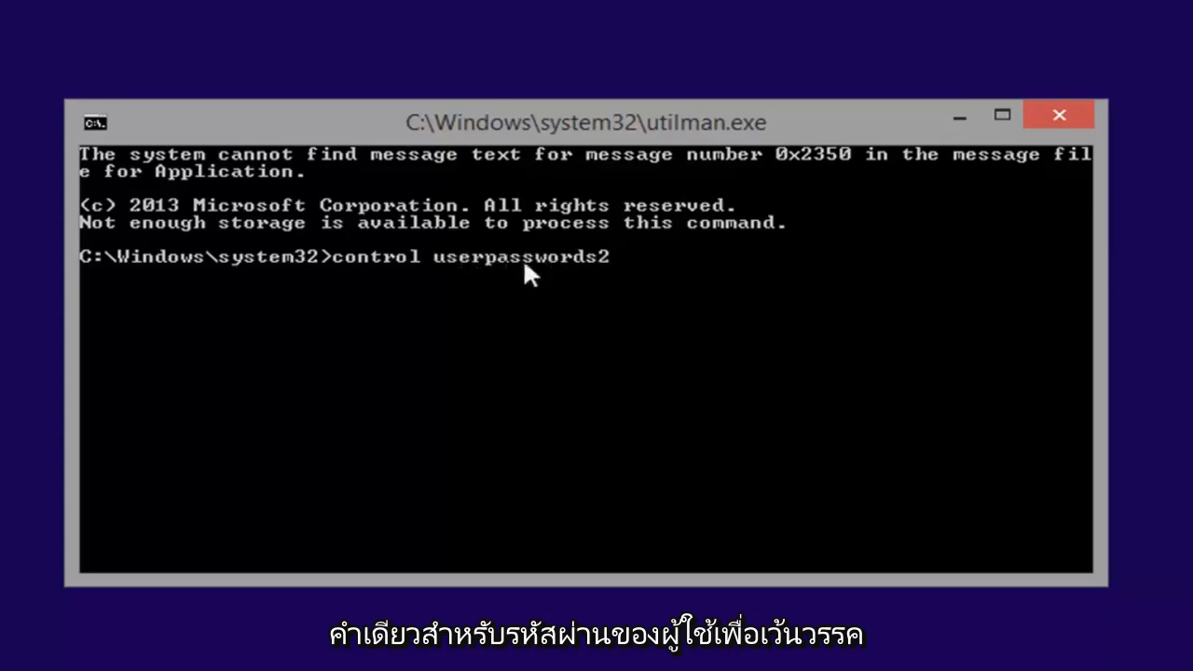
mouse_move(454, 281)
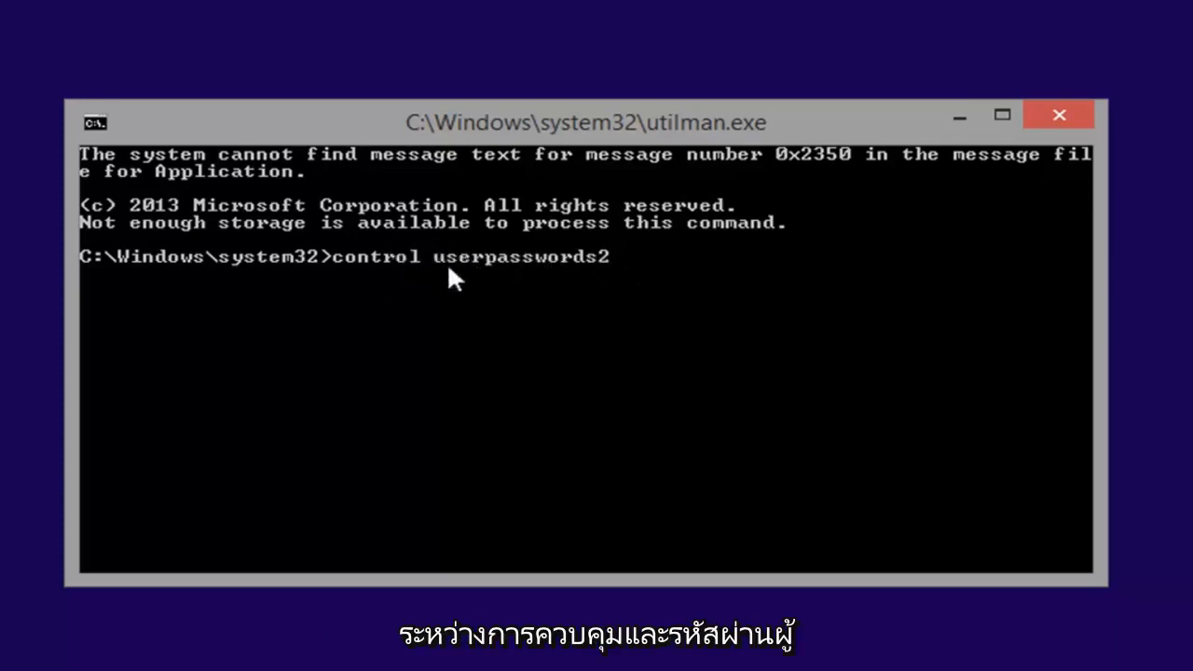
mouse_move(656, 350)
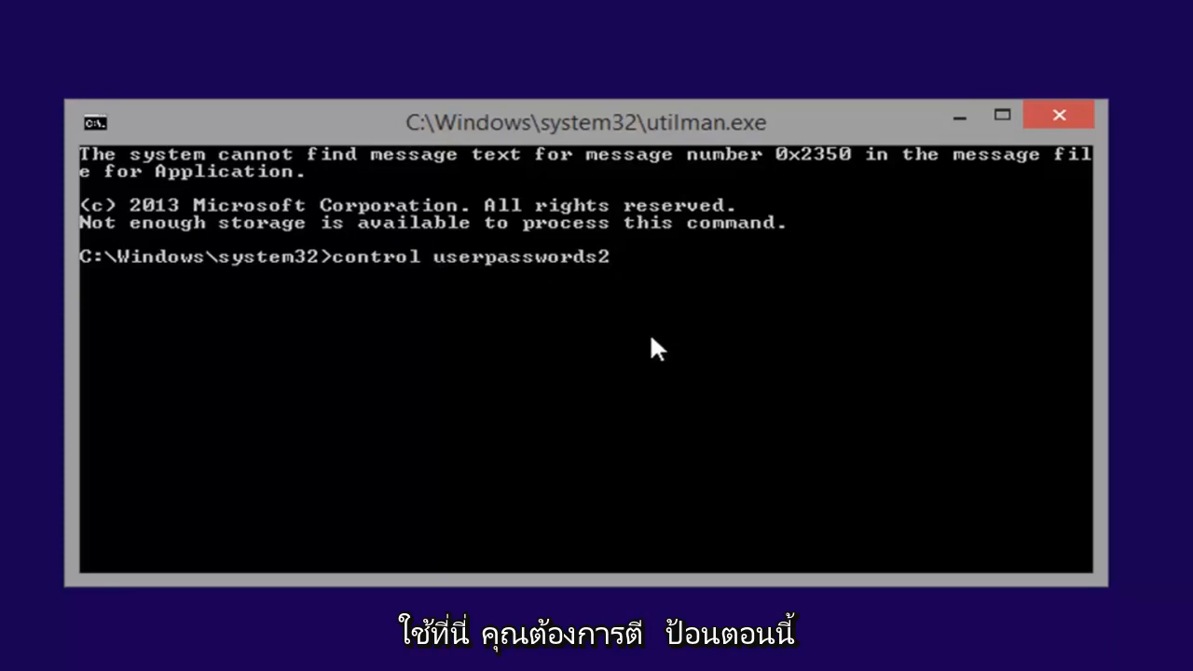
key("Return")
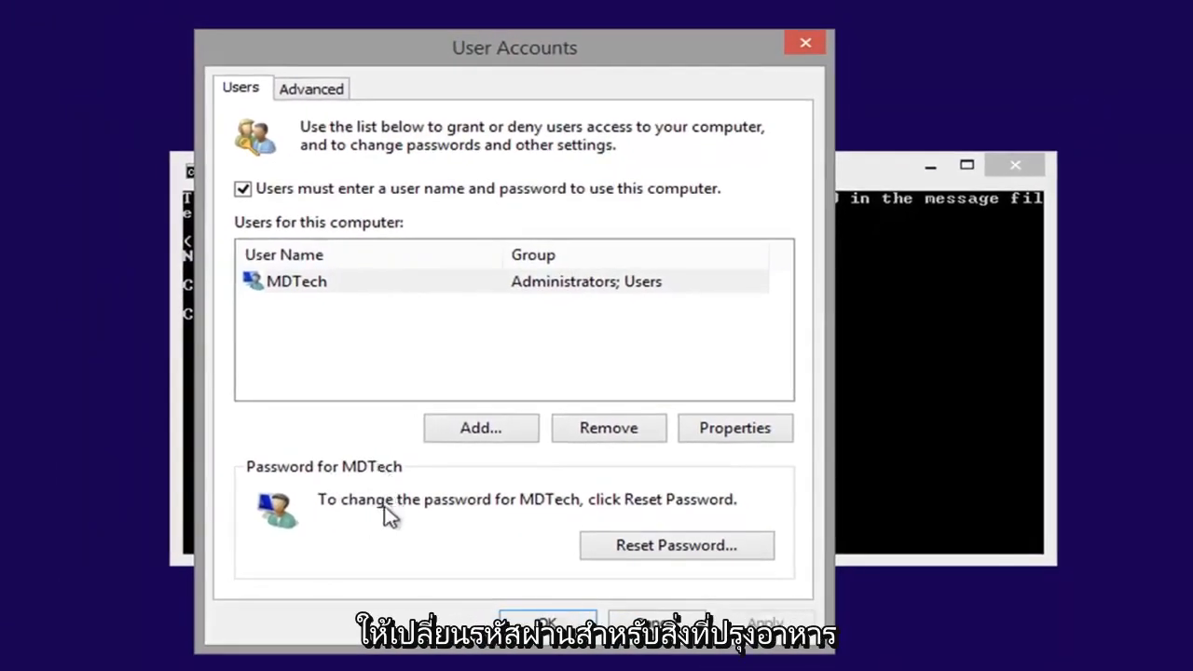
mouse_move(615, 520)
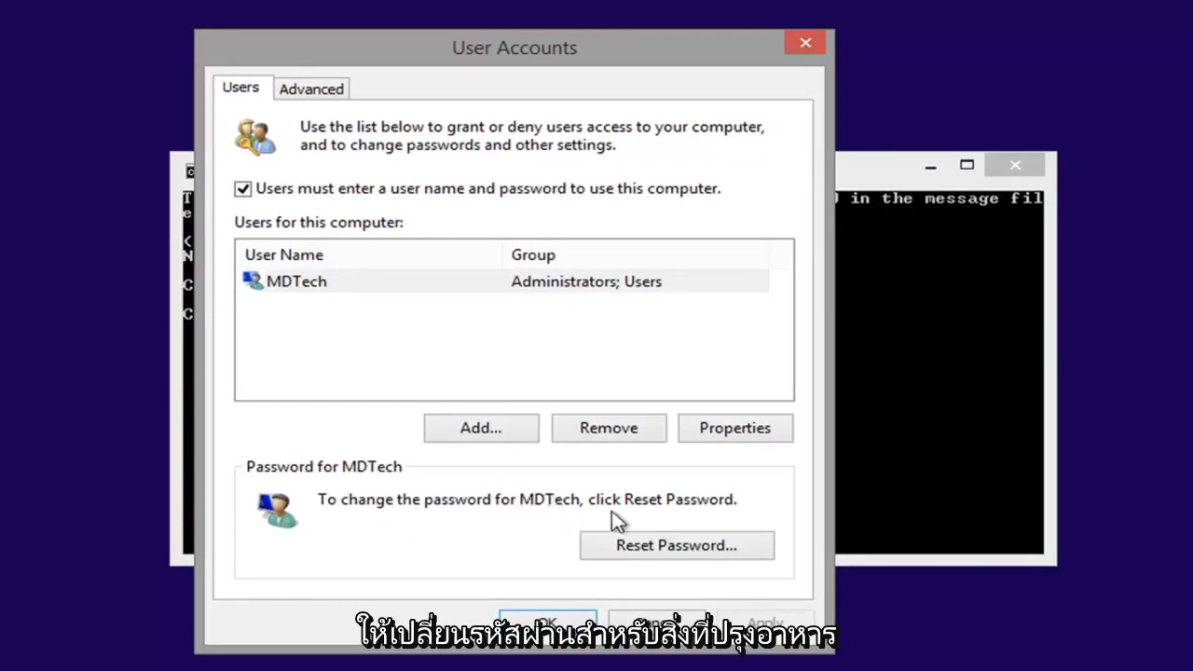
mouse_move(675, 552)
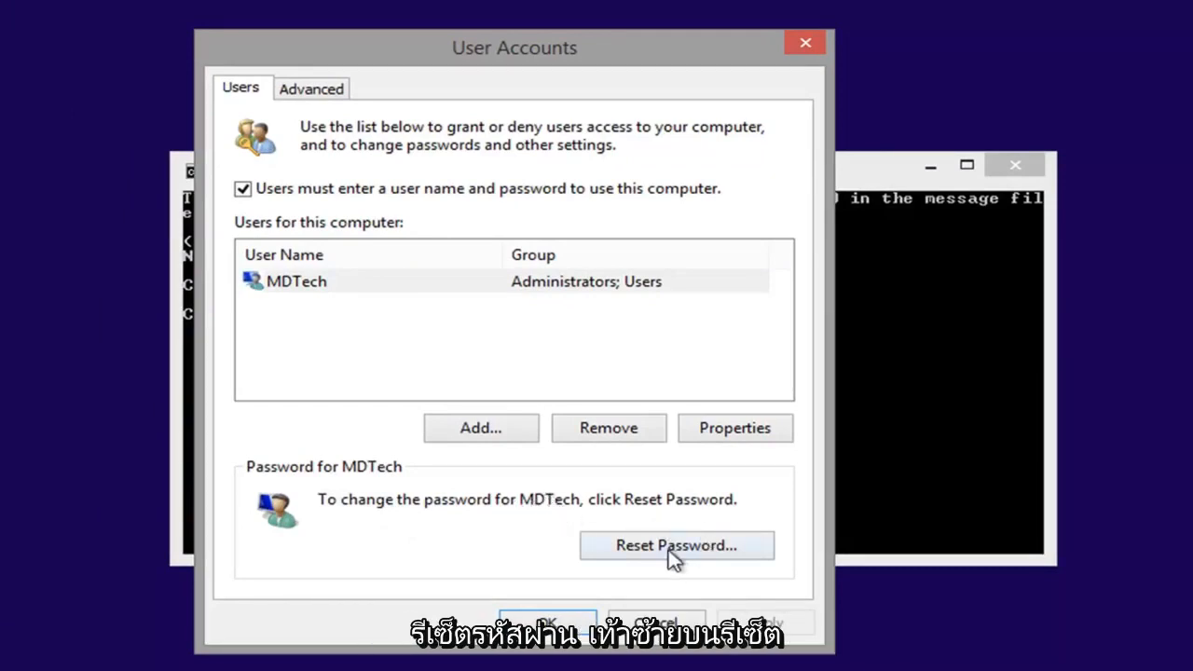
- Reset the MDTech account's password, leaving both password fields blank
left_click(675, 544)
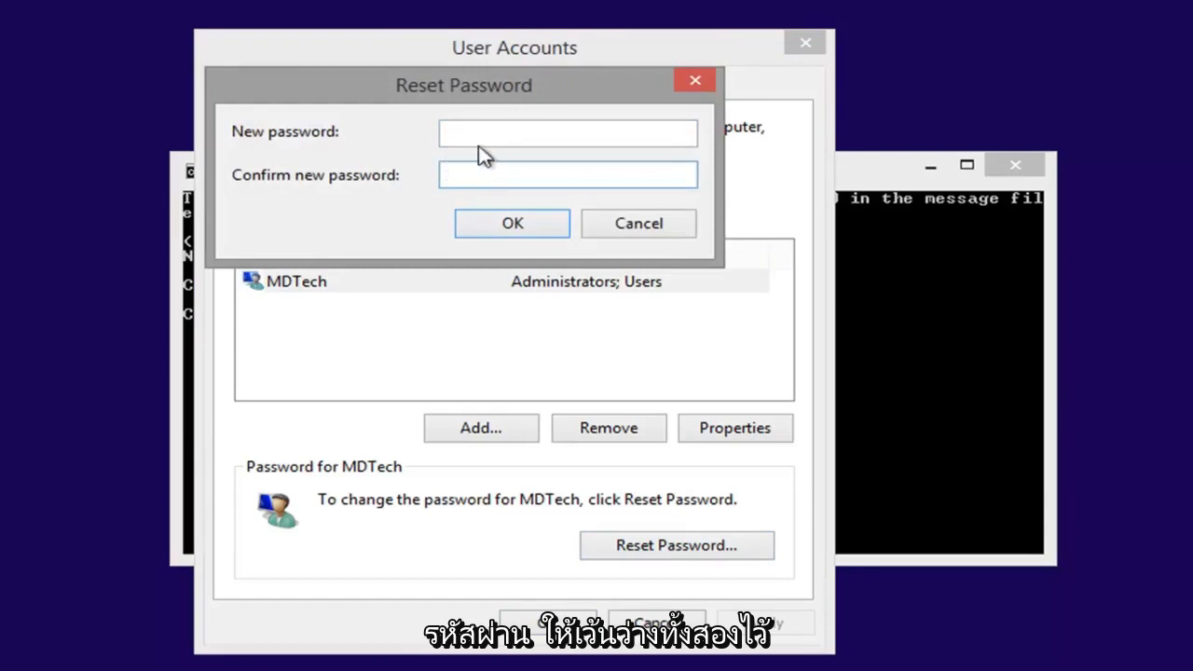
left_click(567, 175)
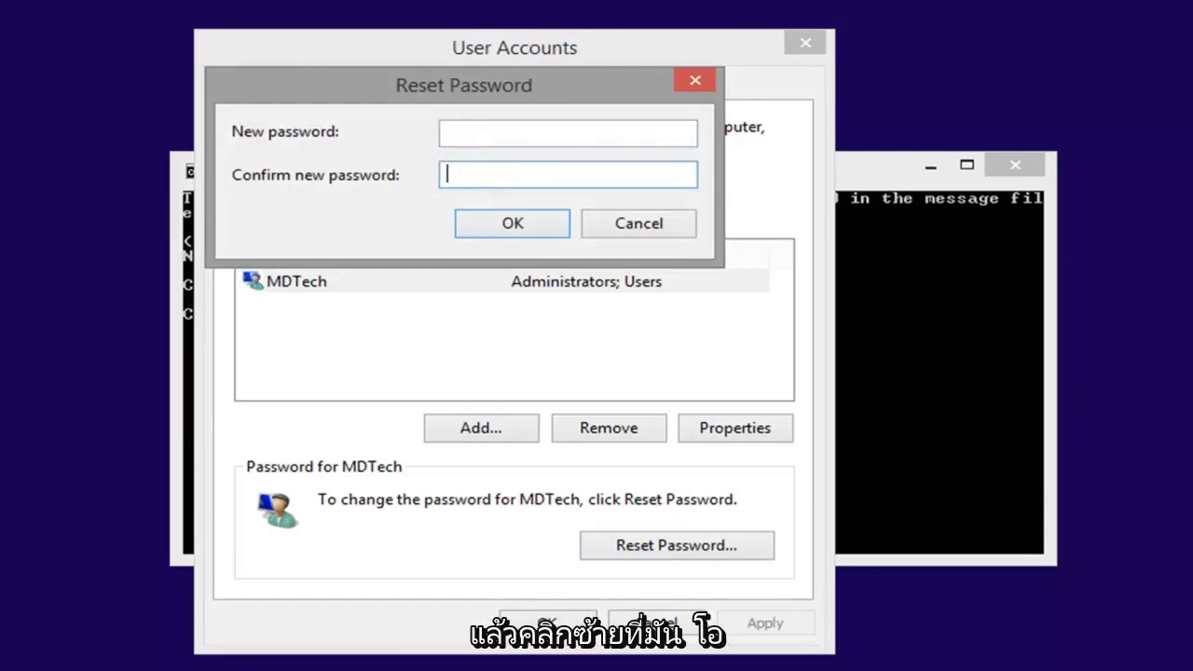
left_click(511, 223)
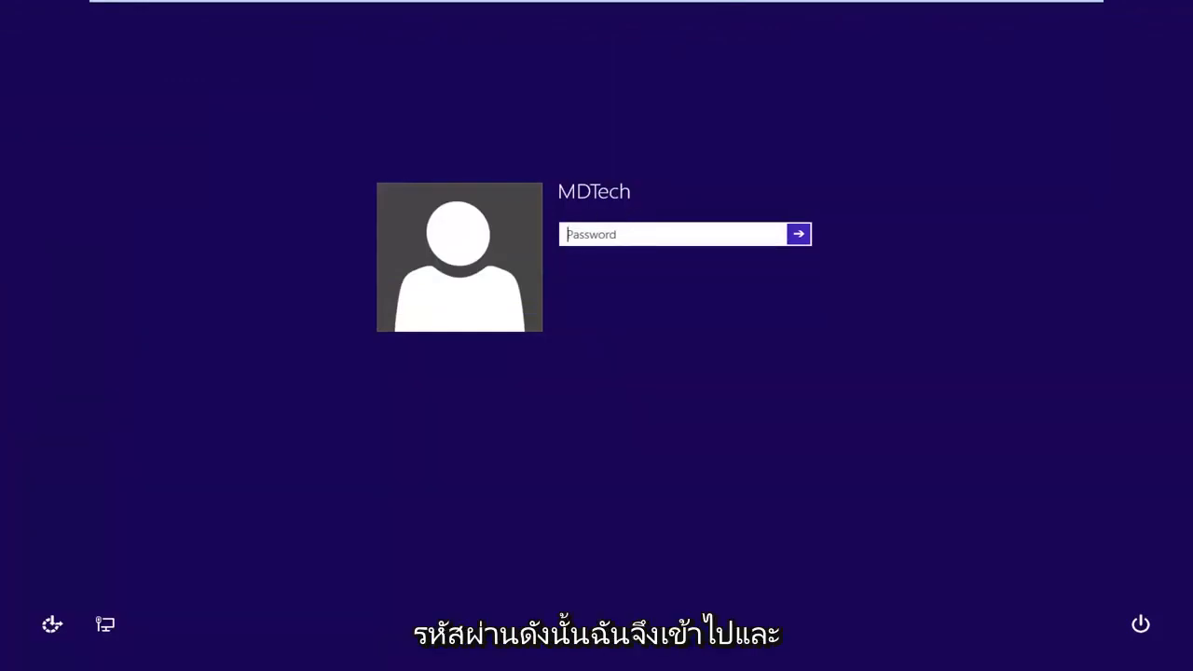
- Sign in to MDTech with an empty password to reach the Welcome screen
left_click(797, 235)
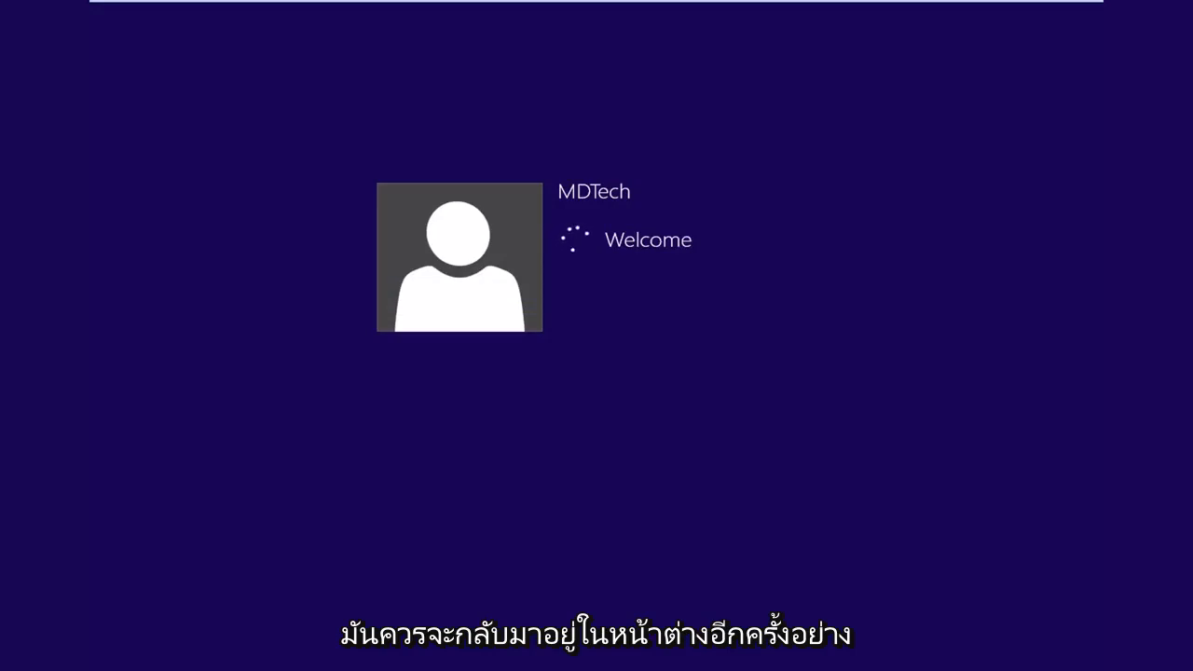